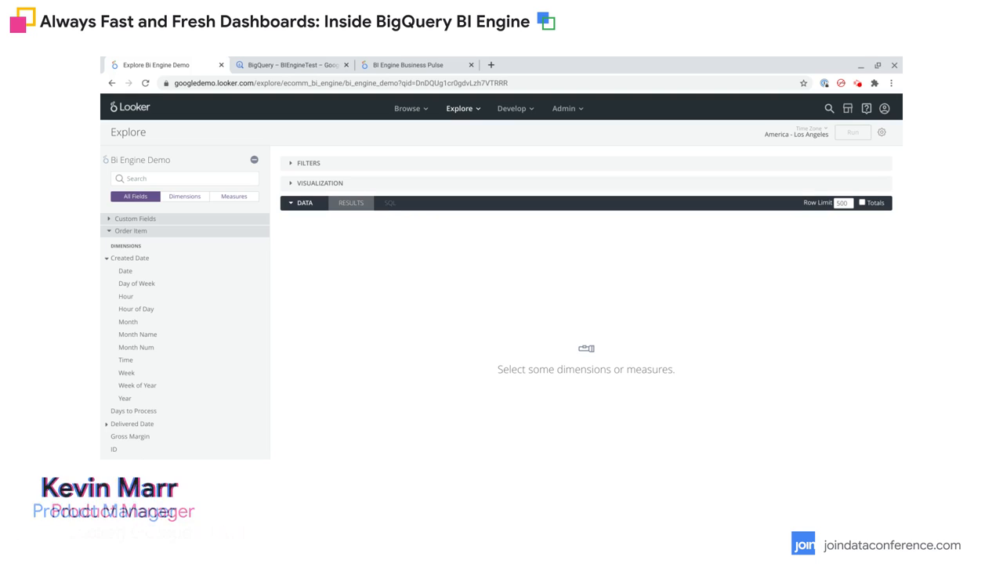
Step: Add the Total Sale Price measure, run it, and review the SQL for a $9,667,565.20 total
{"action": "scroll", "scroll_direction": "down", "scroll_amount": 3}
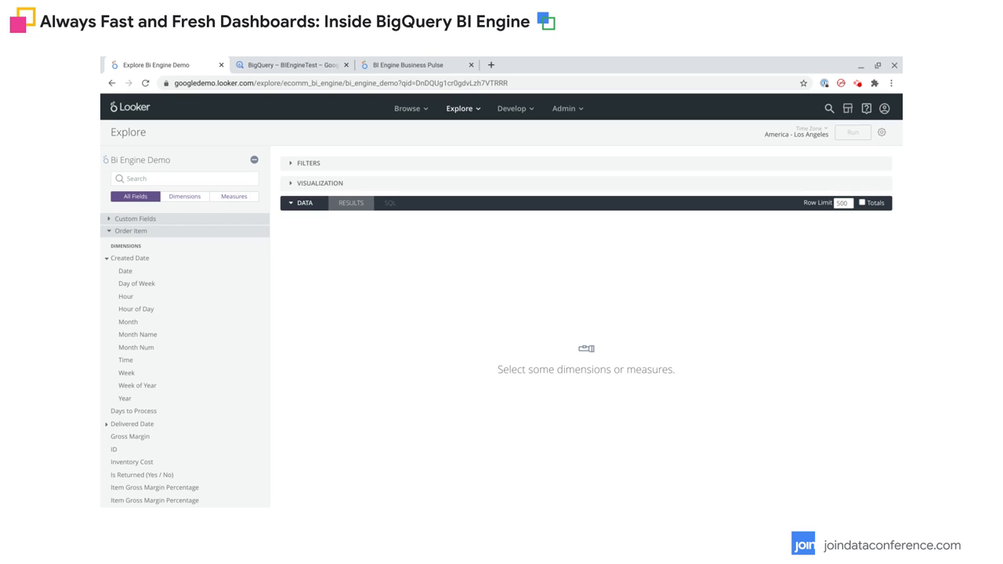
{"action": "mouse_move", "coordinate": [626, 238]}
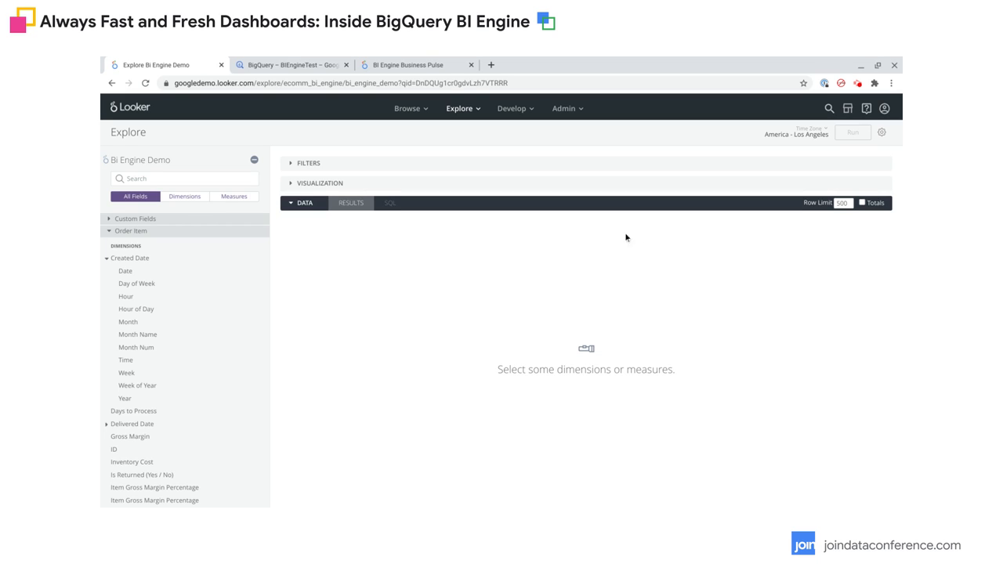
{"action": "mouse_move", "coordinate": [467, 245]}
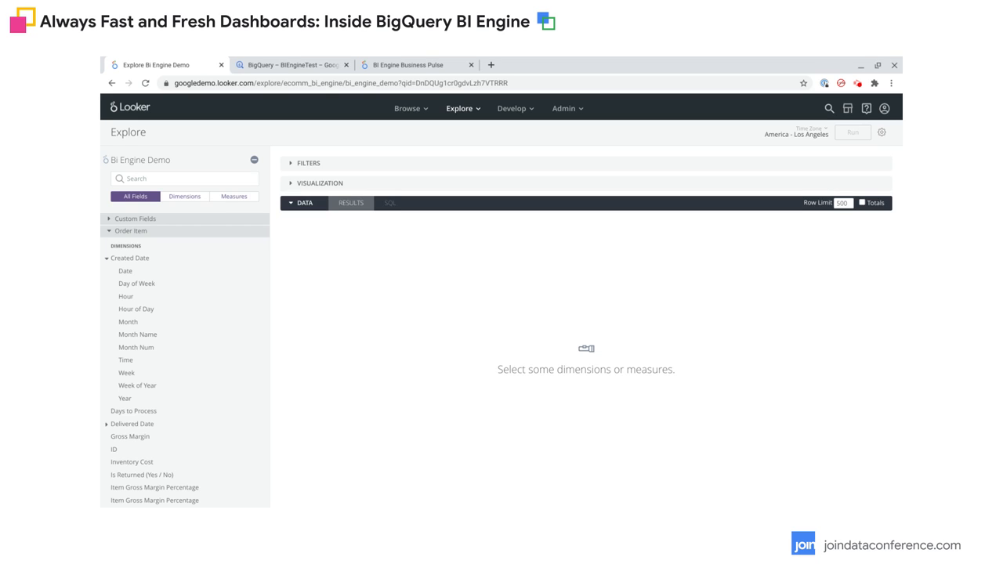
{"action": "mouse_move", "coordinate": [286, 248]}
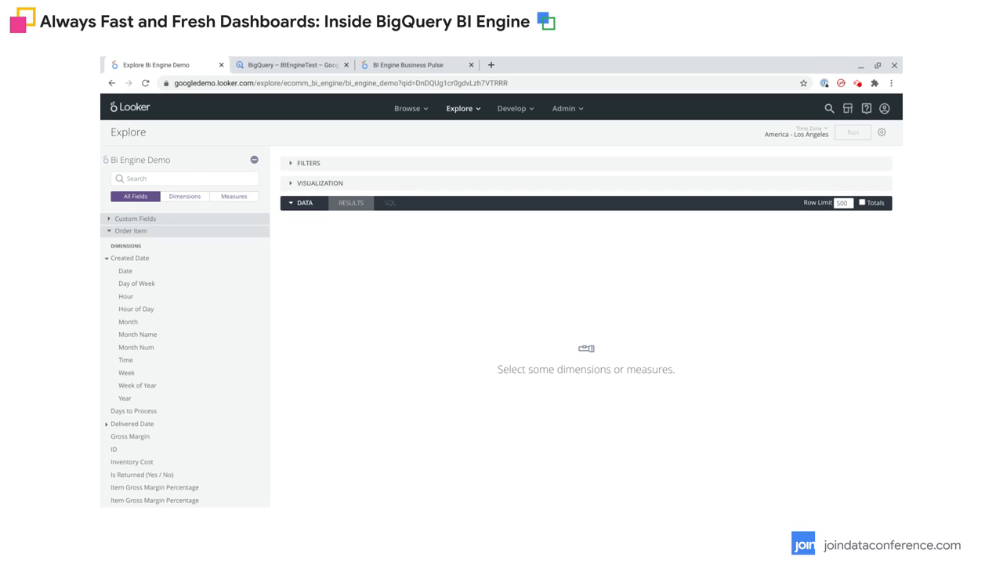
{"action": "mouse_move", "coordinate": [215, 237]}
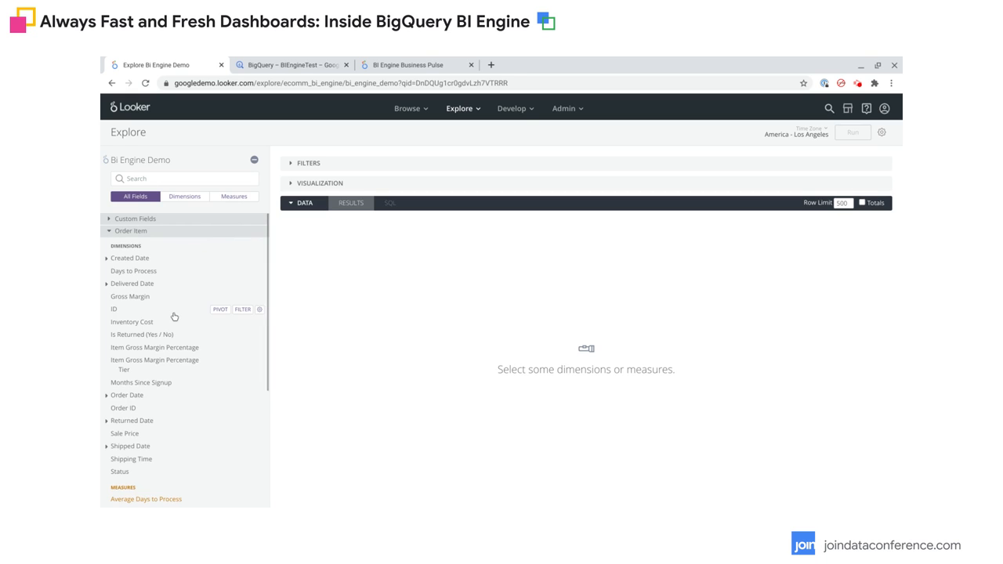
{"action": "scroll", "scroll_direction": "down", "scroll_amount": 3}
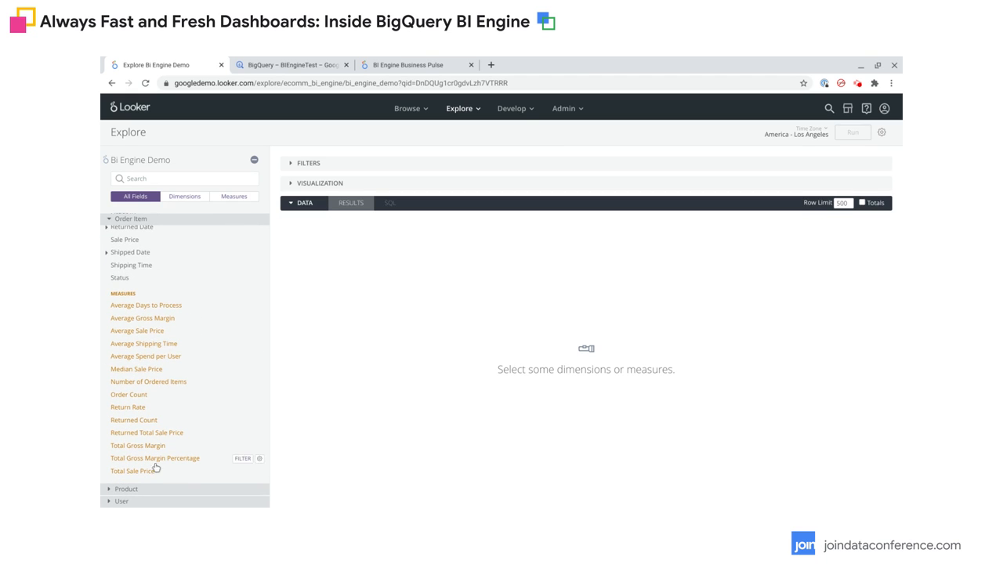
{"action": "left_click", "coordinate": [131, 471]}
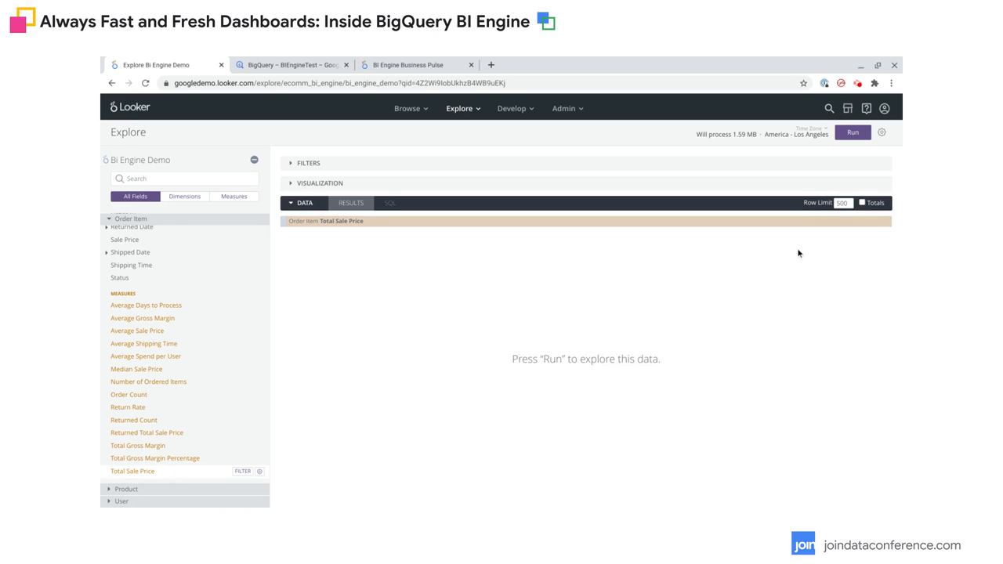
{"action": "mouse_move", "coordinate": [451, 299]}
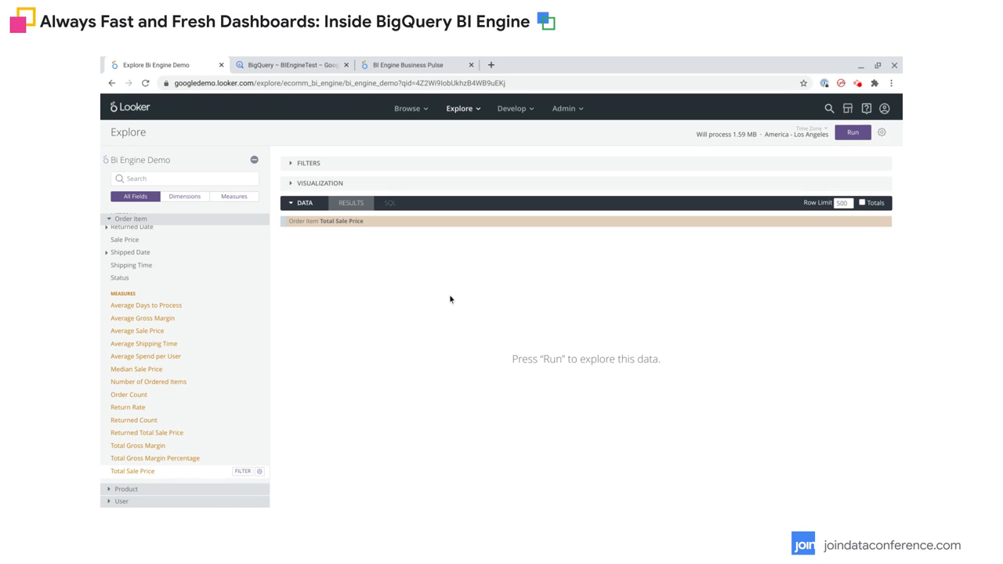
{"action": "mouse_move", "coordinate": [734, 268]}
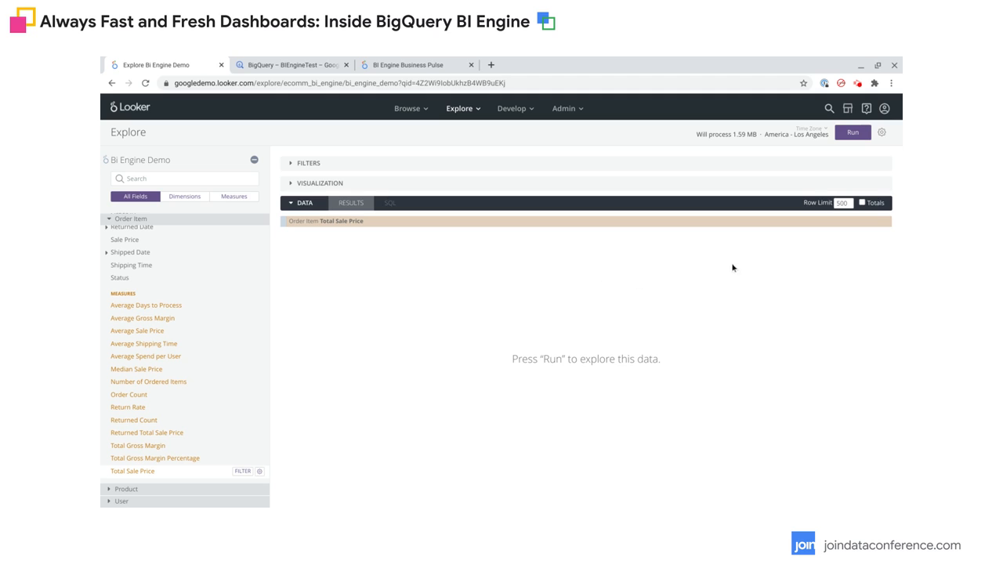
{"action": "left_click", "coordinate": [853, 132]}
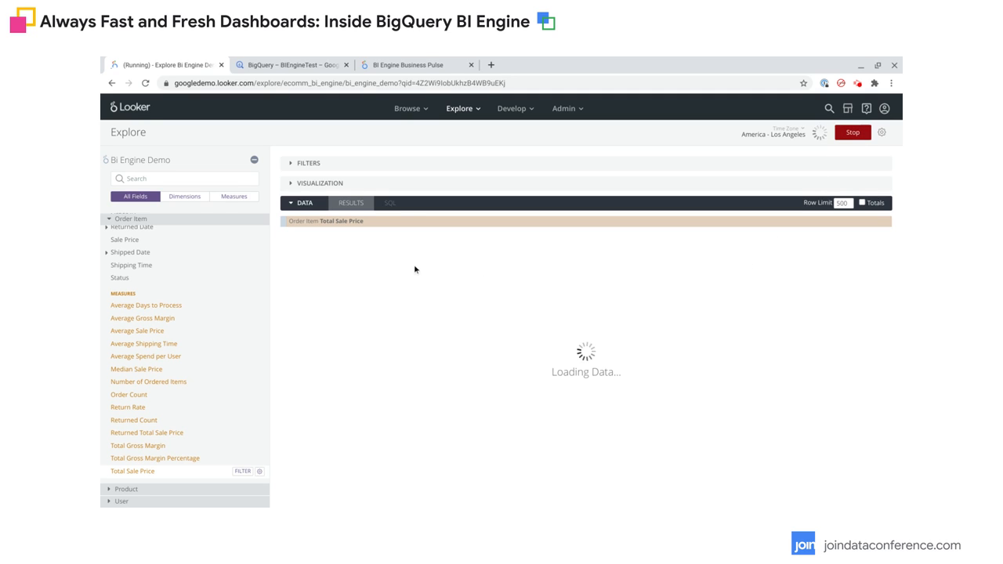
{"action": "left_click", "coordinate": [391, 202]}
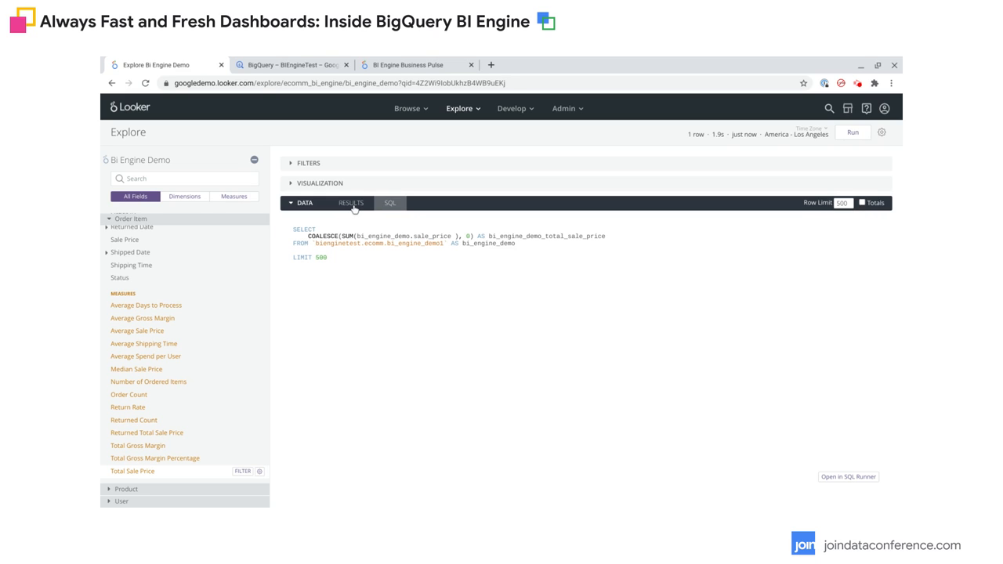
{"action": "left_click", "coordinate": [351, 203]}
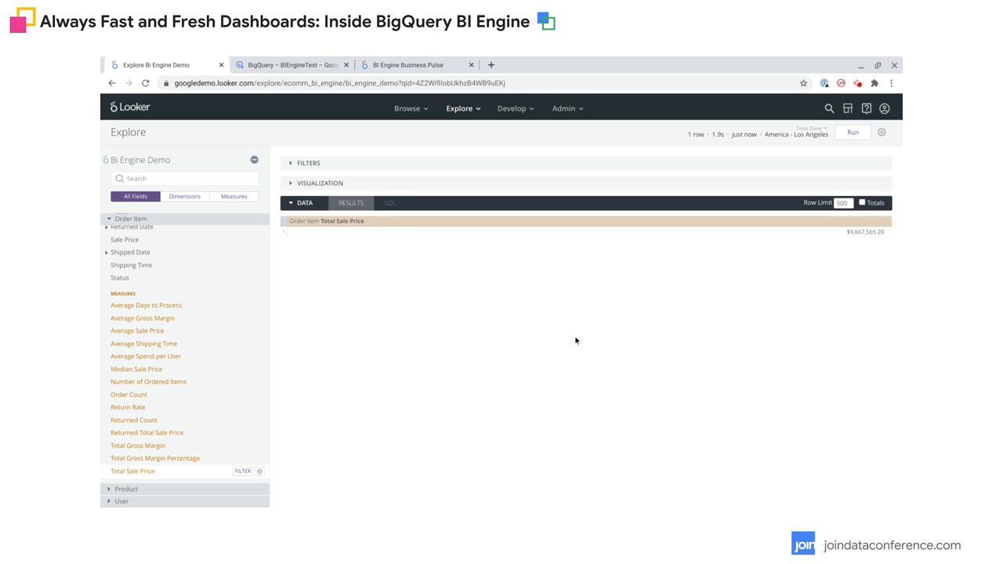
{"action": "mouse_move", "coordinate": [811, 254]}
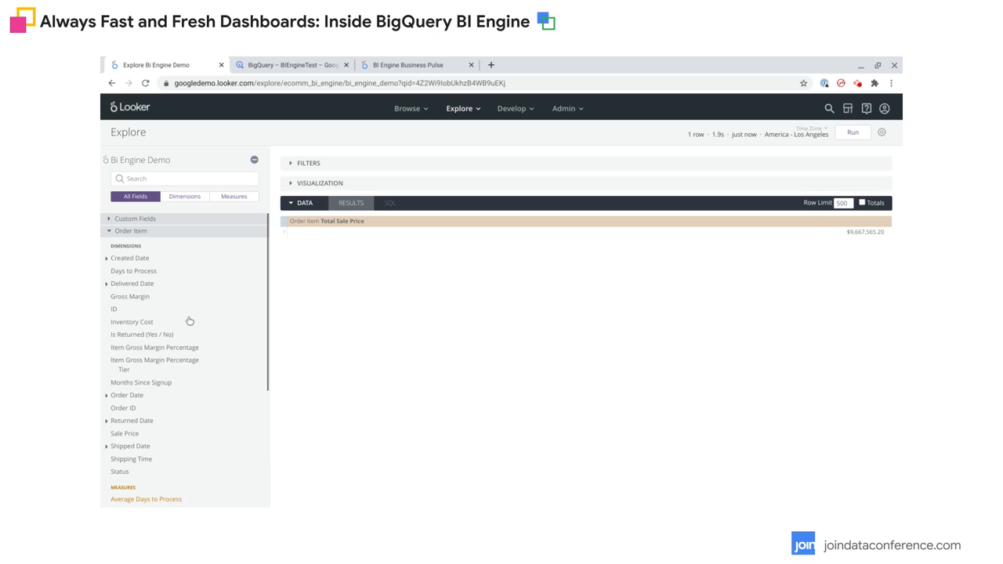
Step: Filter Created Date to the range 2020-04-01 until 2020-05-01
{"action": "left_click", "coordinate": [129, 258]}
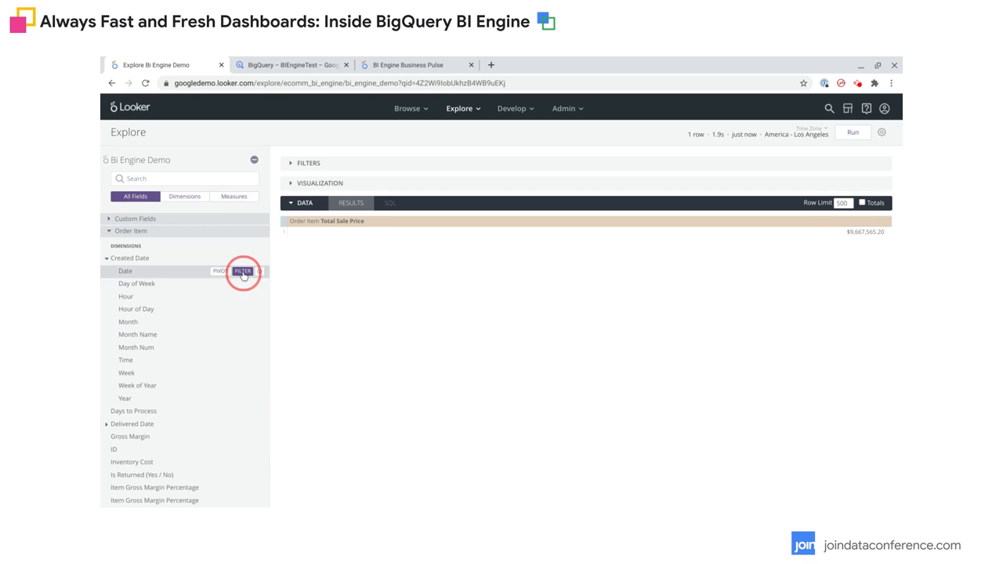
{"action": "left_click", "coordinate": [243, 270]}
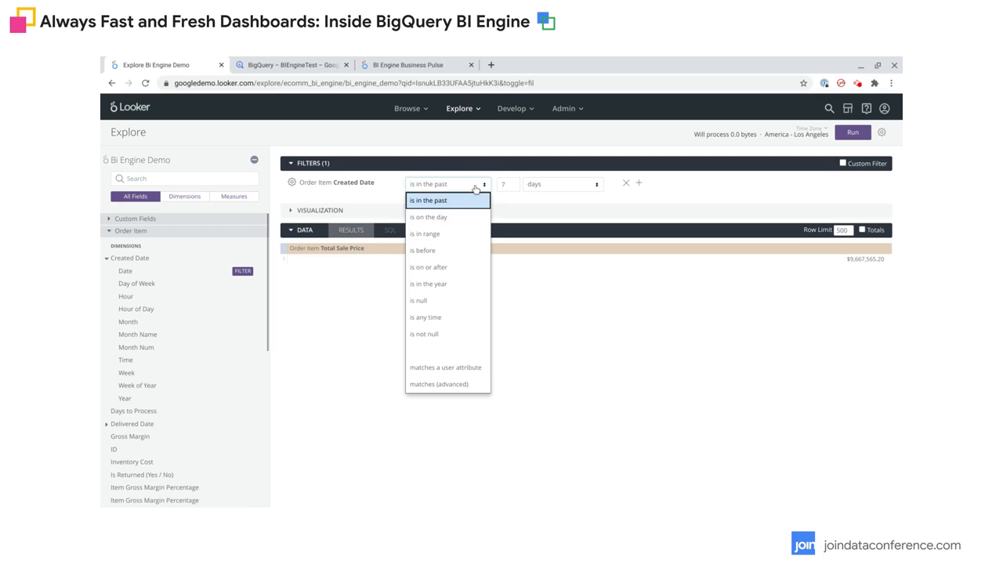
{"action": "left_click", "coordinate": [424, 234]}
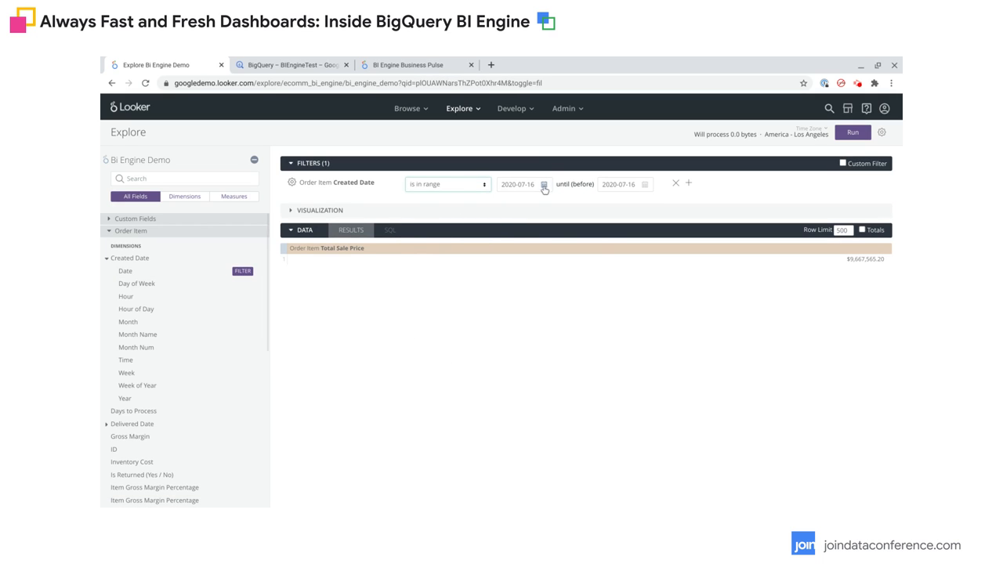
{"action": "left_click", "coordinate": [544, 184]}
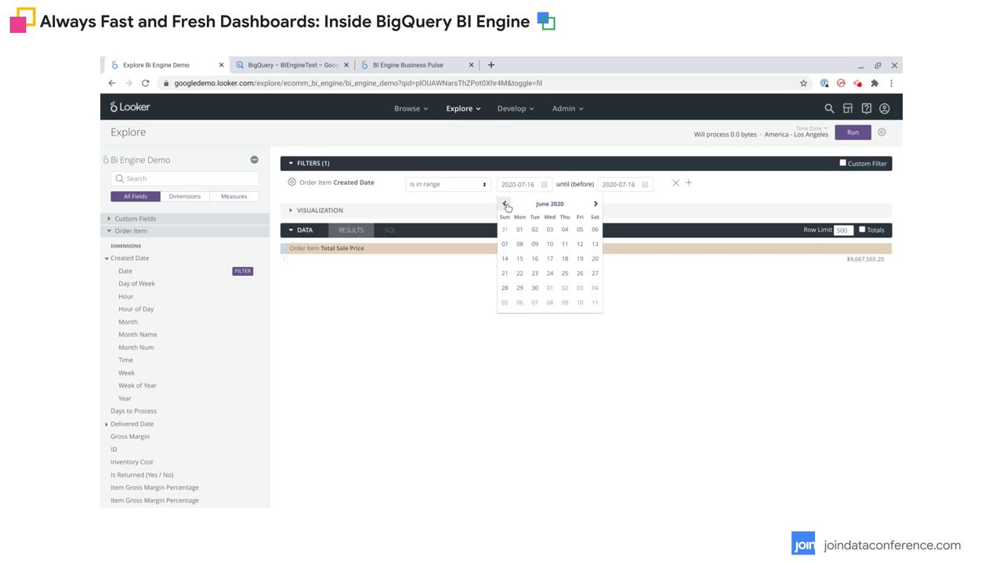
{"action": "left_click", "coordinate": [505, 204]}
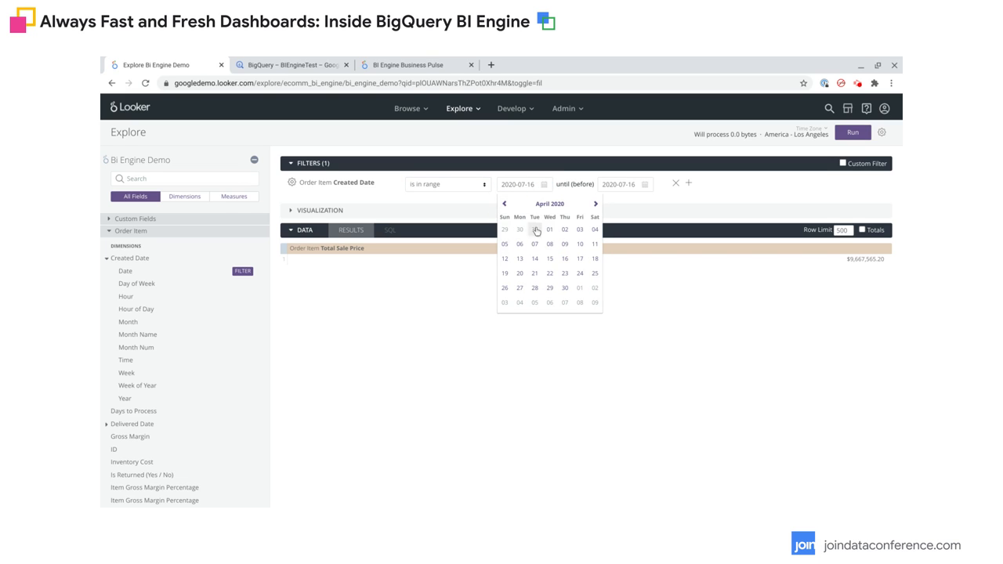
{"action": "left_click", "coordinate": [549, 230]}
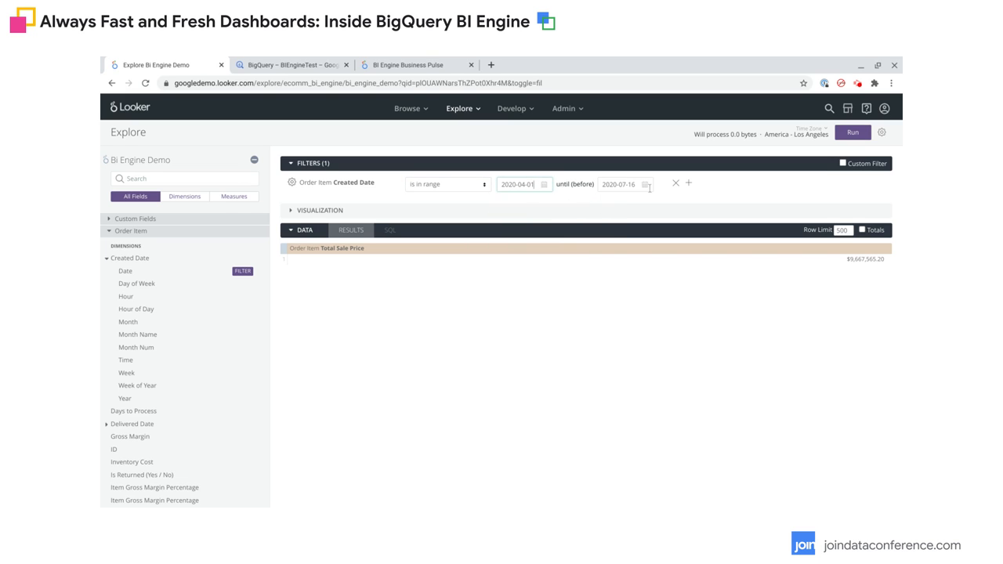
{"action": "left_click", "coordinate": [620, 184]}
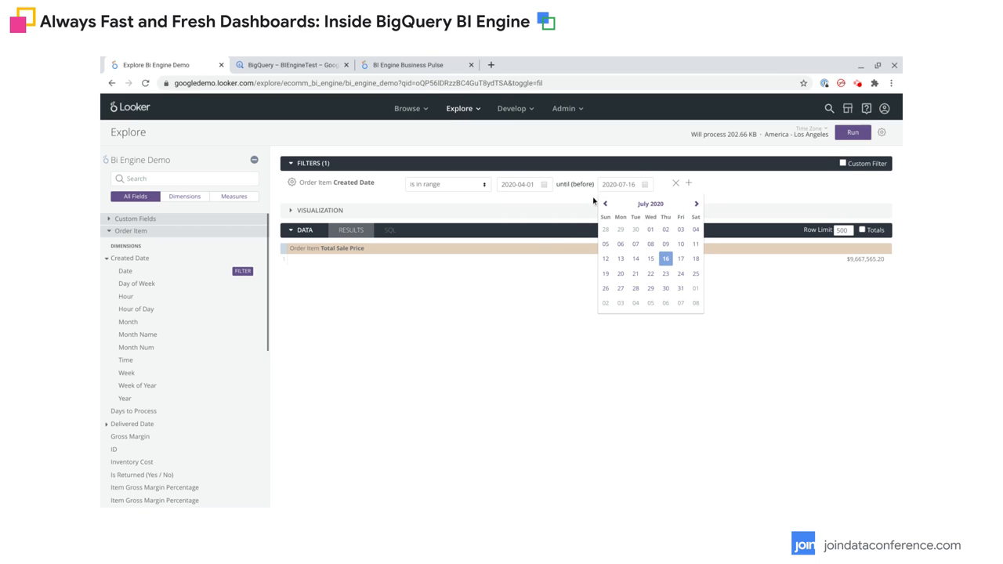
{"action": "left_click", "coordinate": [605, 204]}
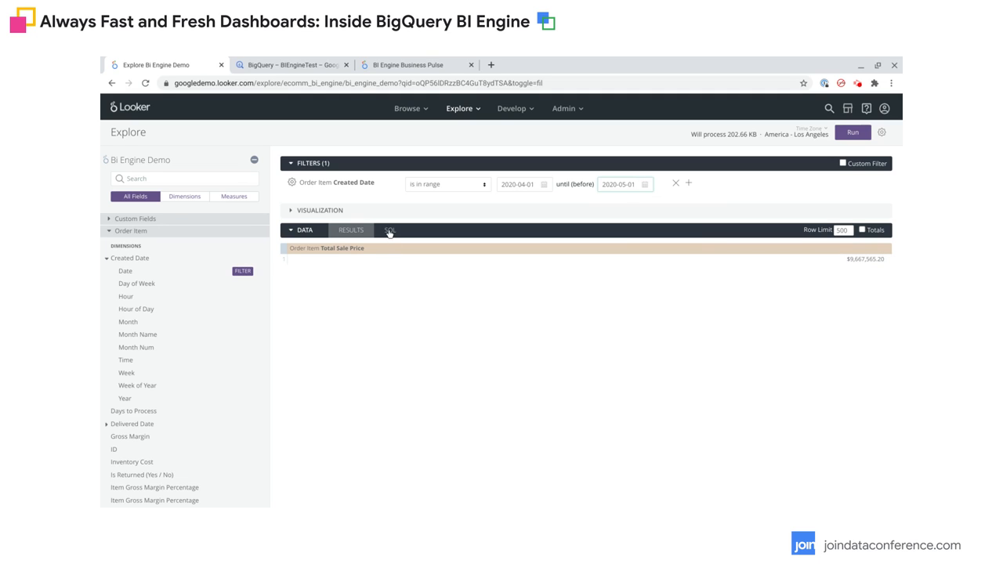
Step: Review the filtered SQL and rerun the query, returning $441,280.06
{"action": "left_click", "coordinate": [390, 229]}
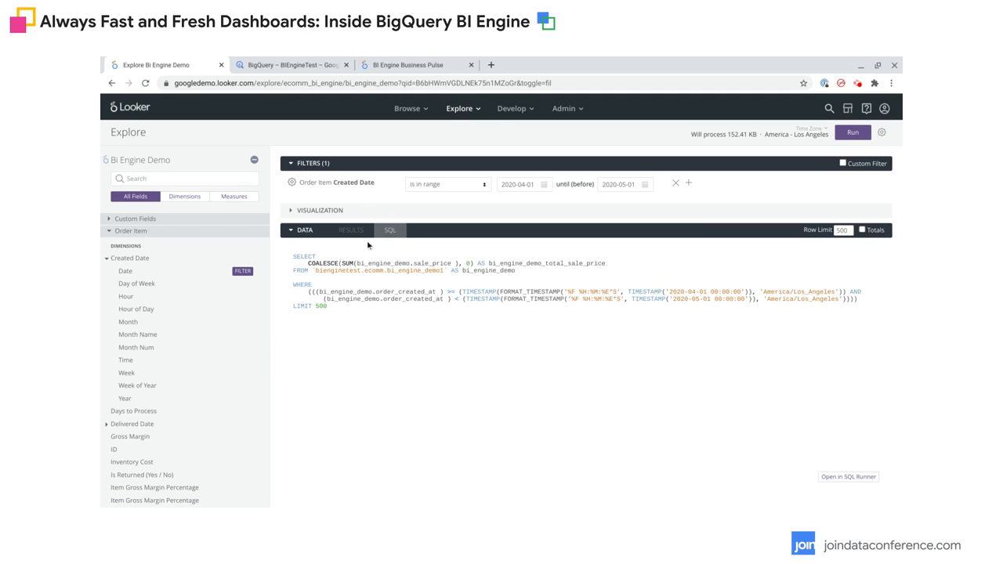
{"action": "left_click", "coordinate": [853, 132]}
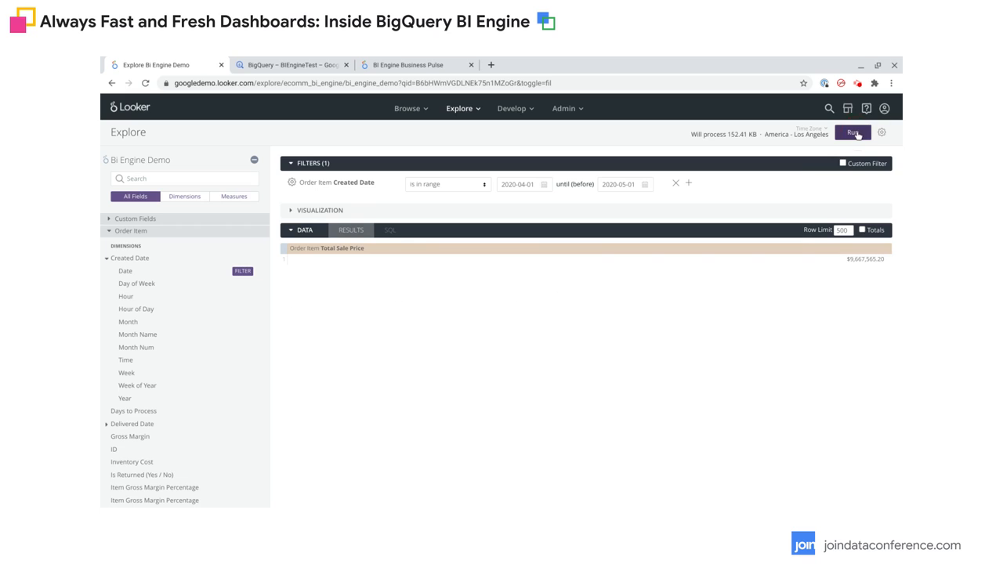
{"action": "left_click", "coordinate": [852, 131]}
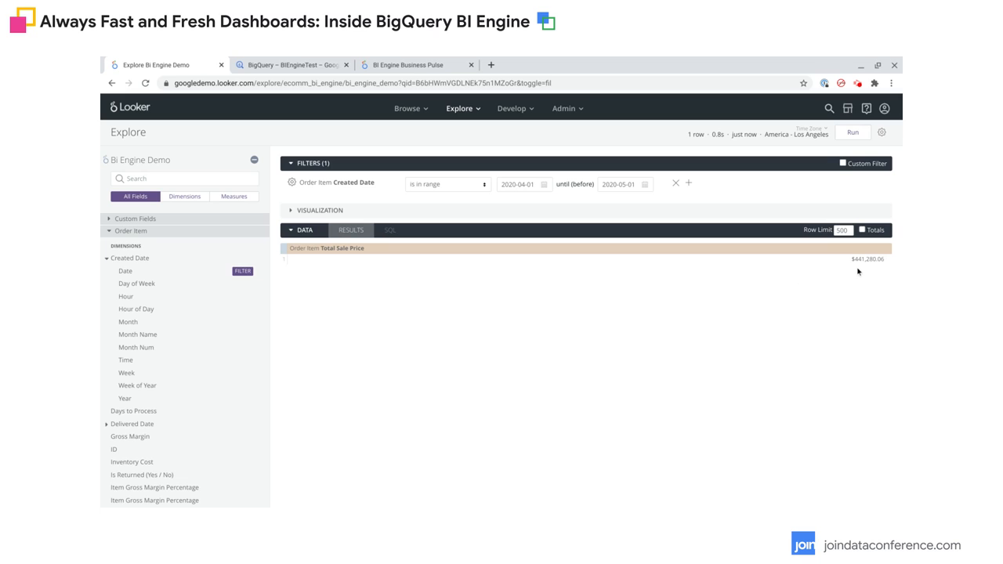
{"action": "mouse_move", "coordinate": [865, 272]}
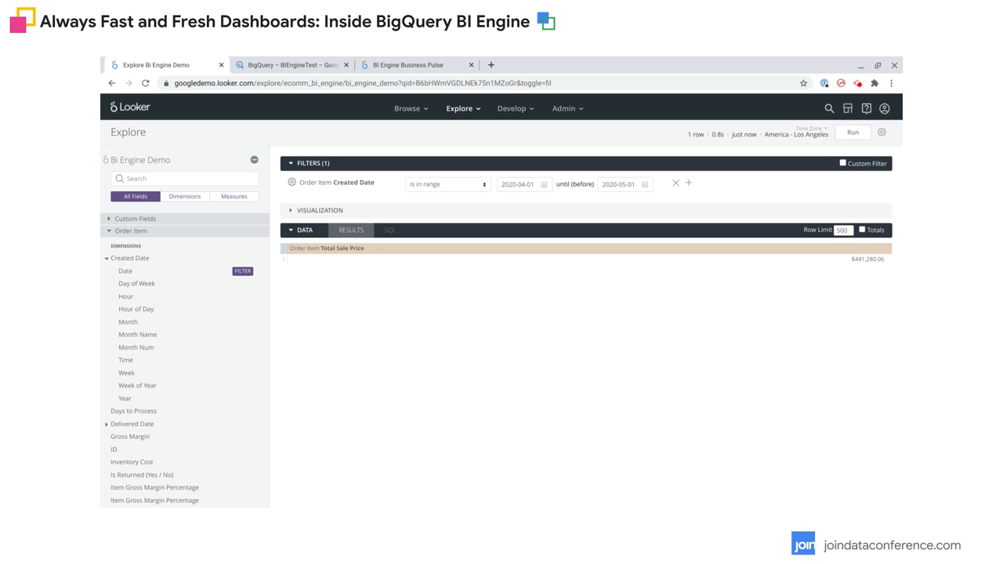
{"action": "mouse_move", "coordinate": [446, 245]}
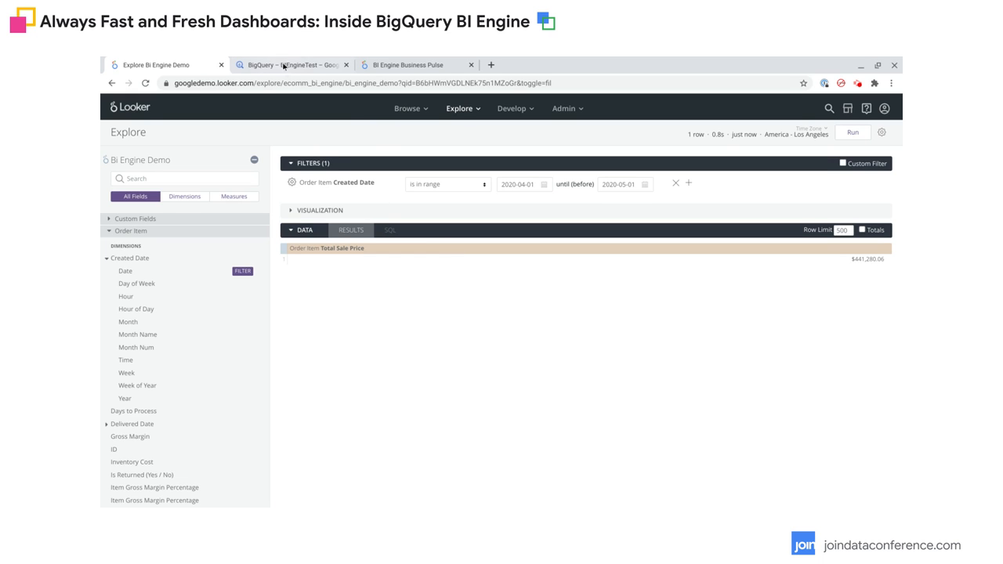
Step: Confirm in BigQuery project history that Looker's April query succeeded in about 0.28 seconds
{"action": "left_click", "coordinate": [294, 64]}
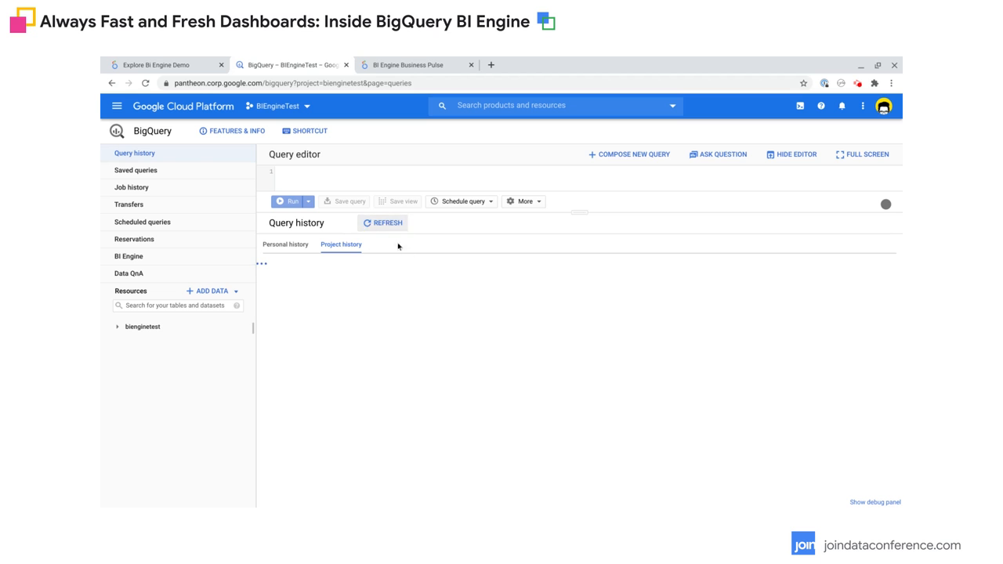
{"action": "left_click", "coordinate": [383, 223]}
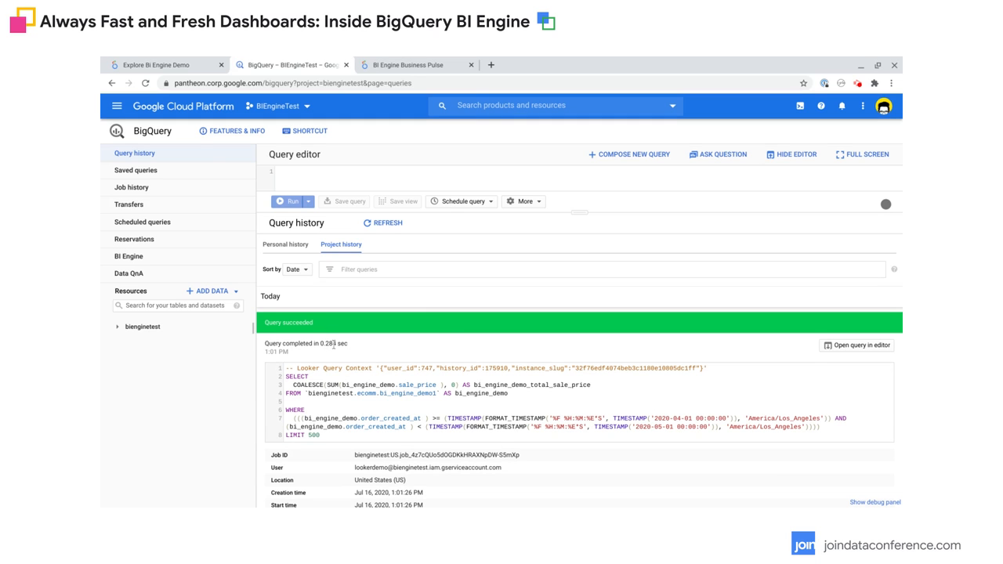
Step: Add the Created Date date dimension and rerun, returning 30 daily sale-price rows
{"action": "left_click", "coordinate": [155, 64]}
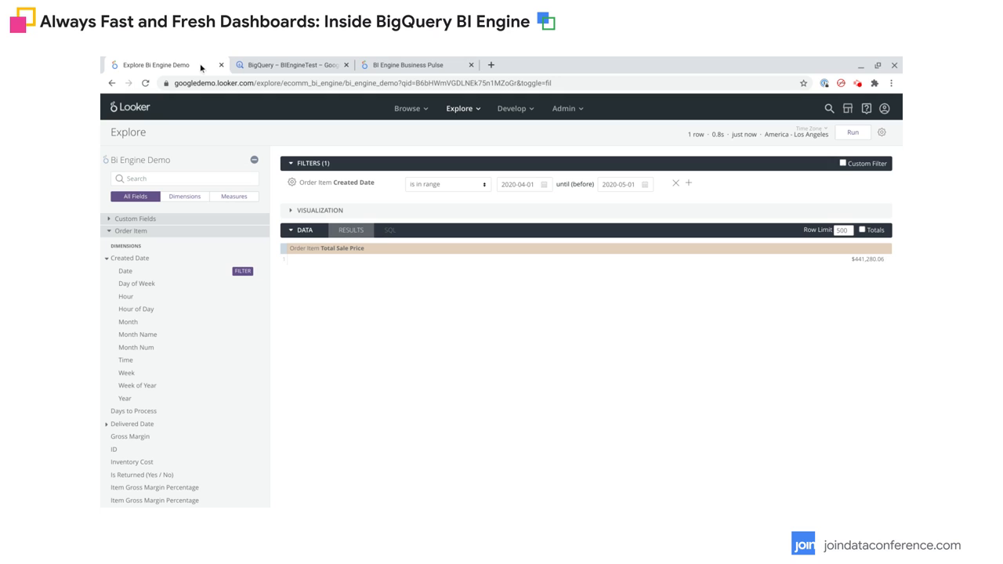
{"action": "mouse_move", "coordinate": [330, 179]}
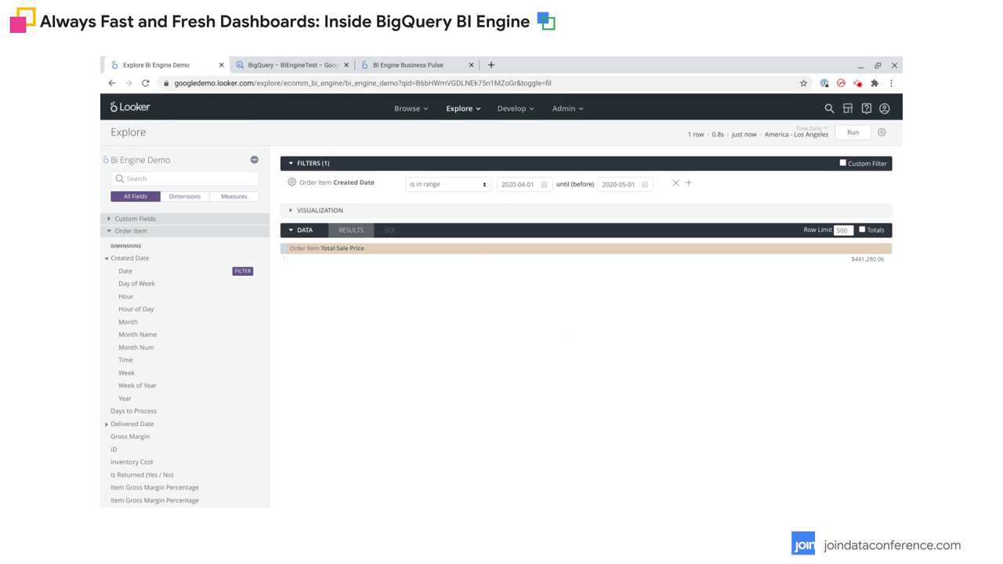
{"action": "mouse_move", "coordinate": [125, 271]}
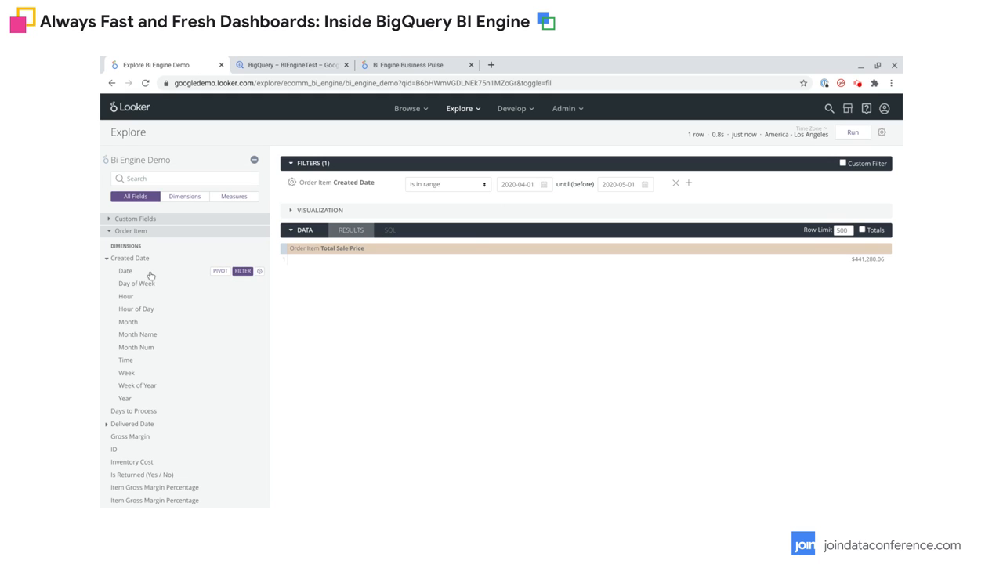
{"action": "left_click", "coordinate": [126, 271]}
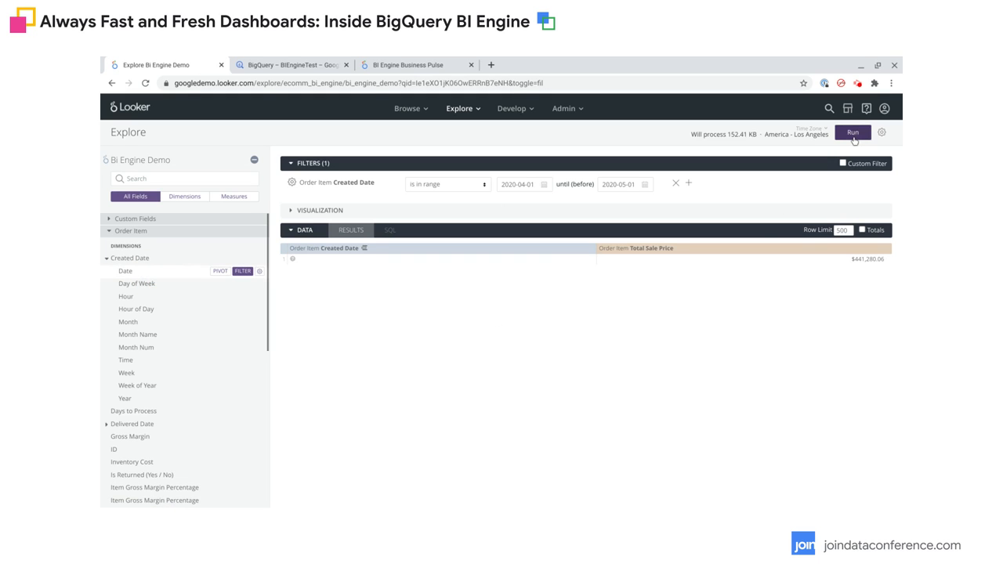
{"action": "left_click", "coordinate": [853, 132]}
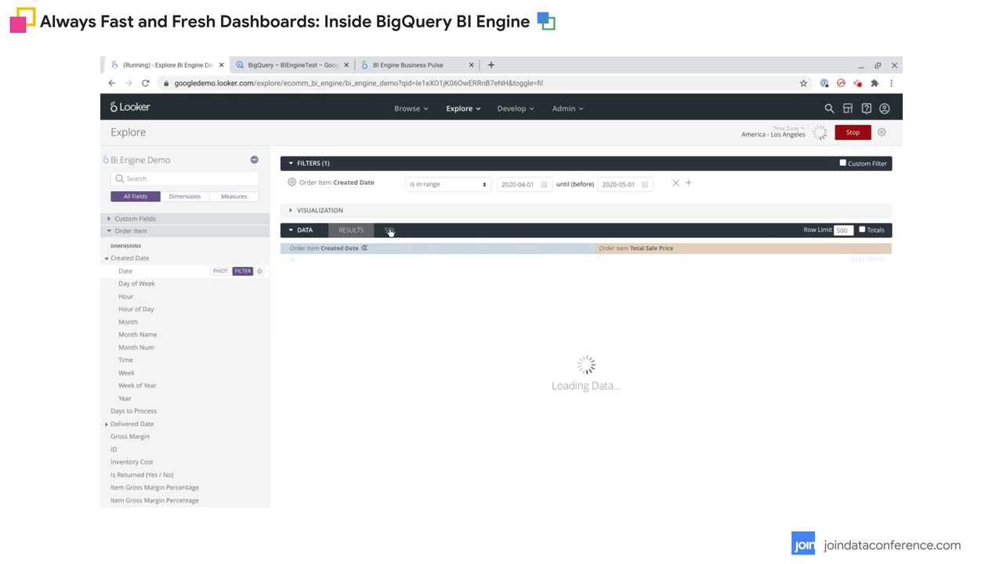
{"action": "left_click", "coordinate": [390, 229]}
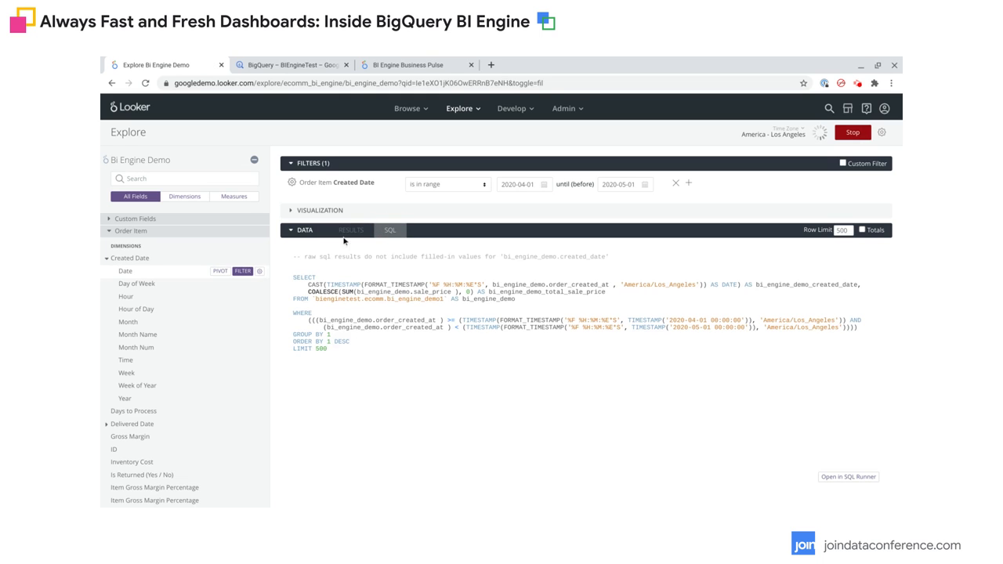
{"action": "left_click", "coordinate": [351, 229]}
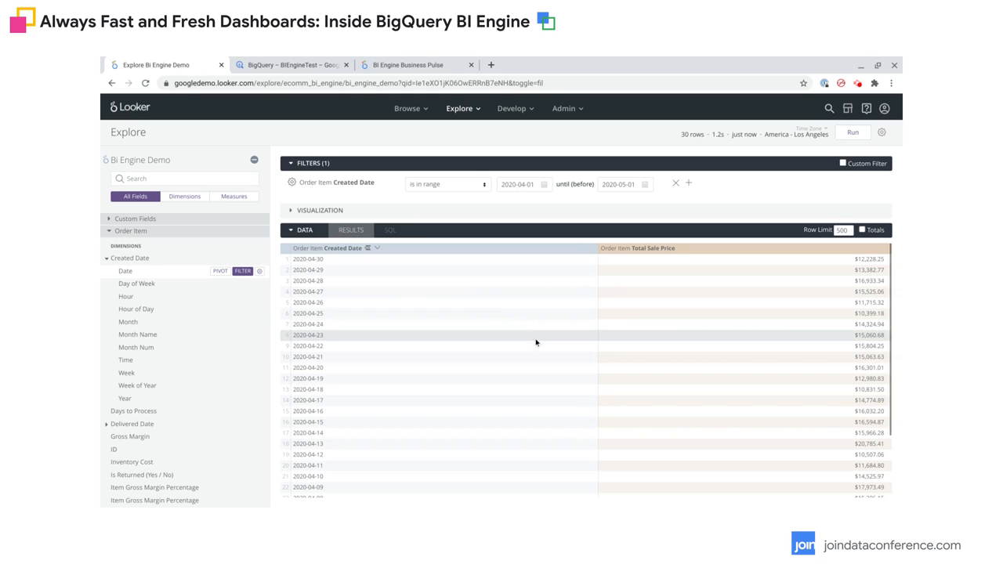
{"action": "mouse_move", "coordinate": [733, 353]}
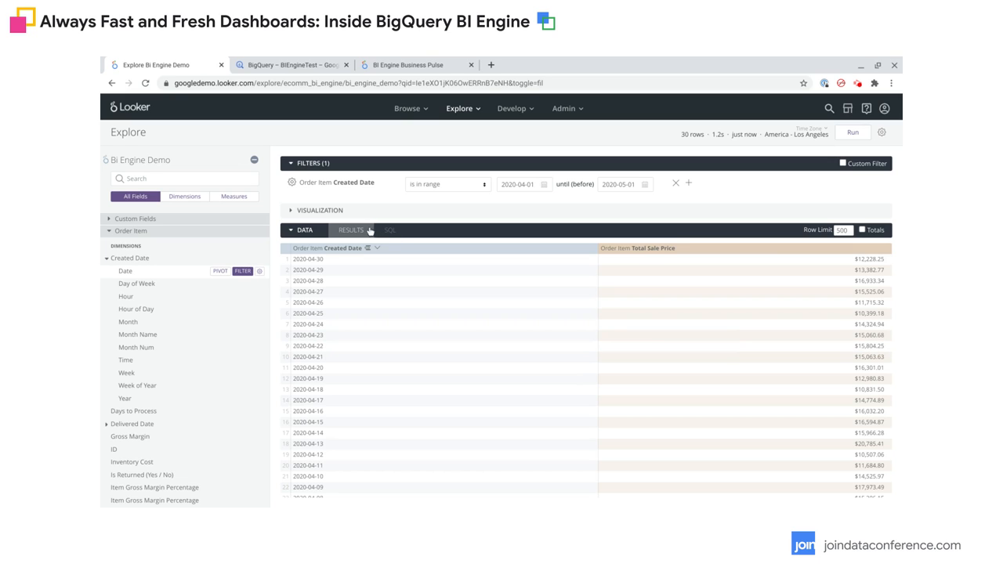
Step: Display the daily April 2020 totals as a line chart above the results
{"action": "left_click", "coordinate": [320, 210]}
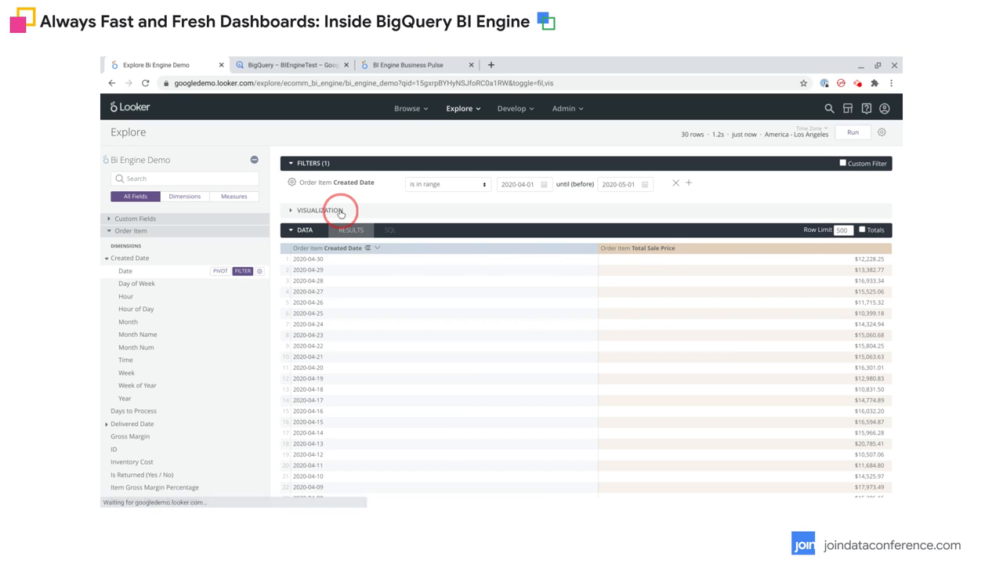
{"action": "left_click", "coordinate": [290, 210]}
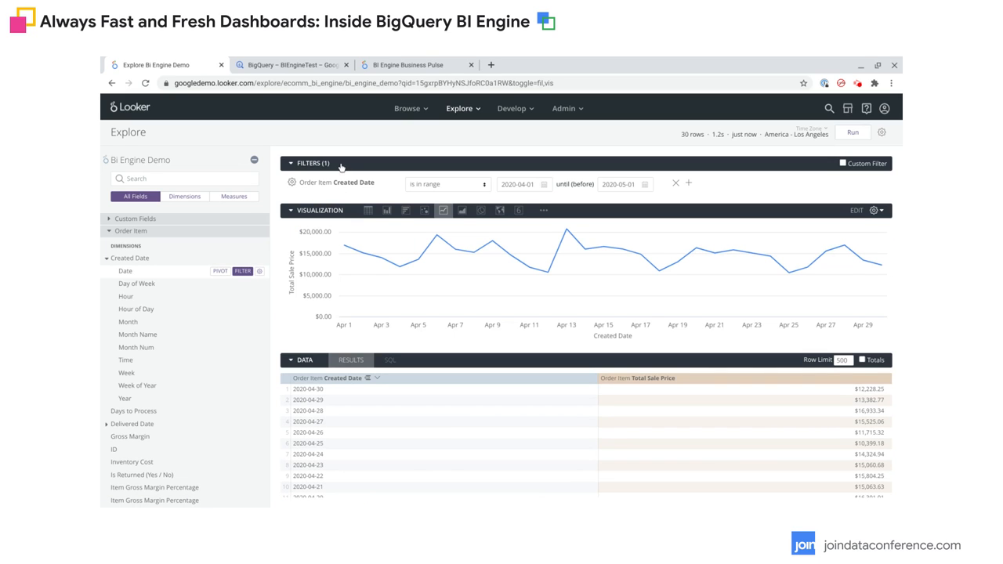
{"action": "mouse_move", "coordinate": [425, 210]}
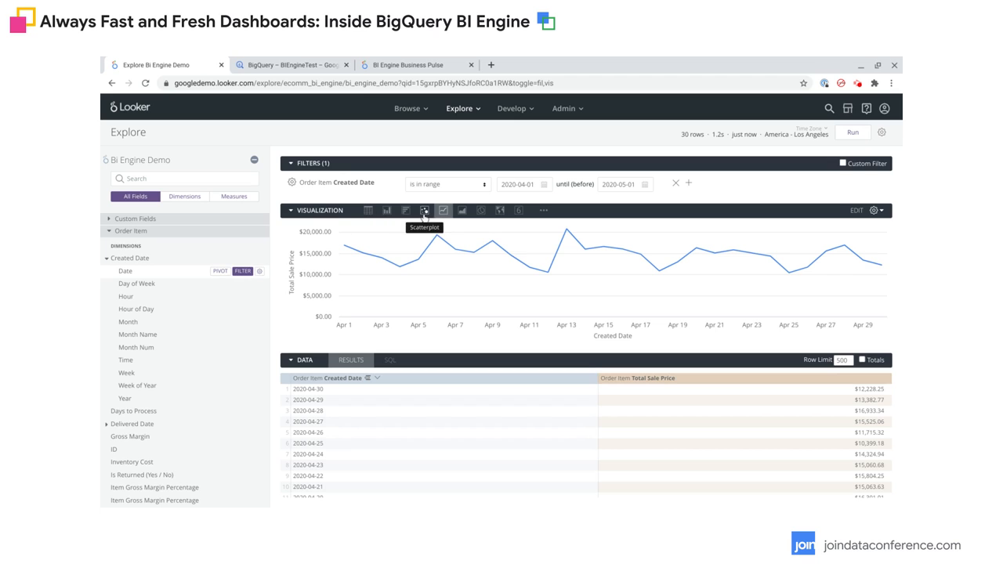
{"action": "mouse_move", "coordinate": [518, 210]}
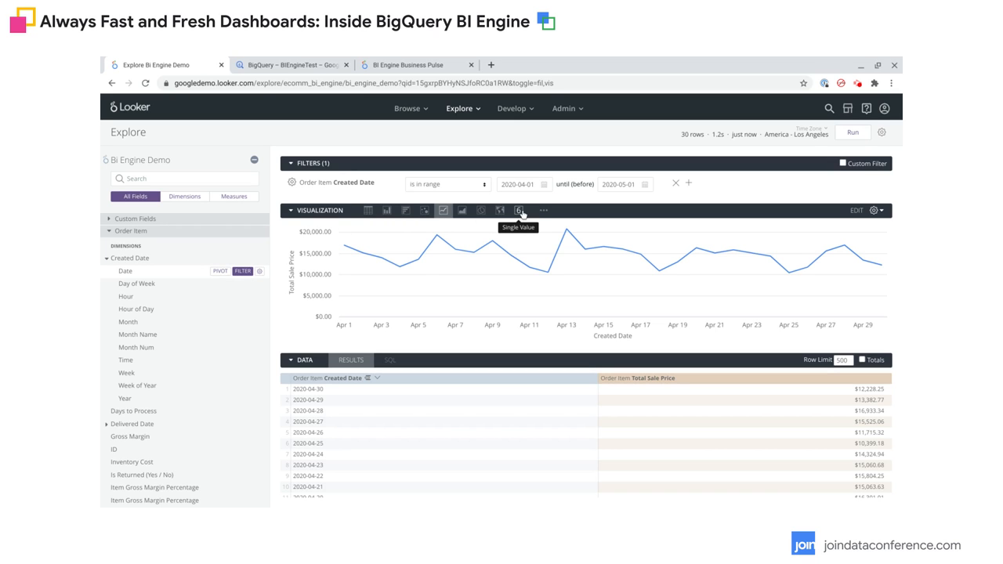
{"action": "mouse_move", "coordinate": [551, 270]}
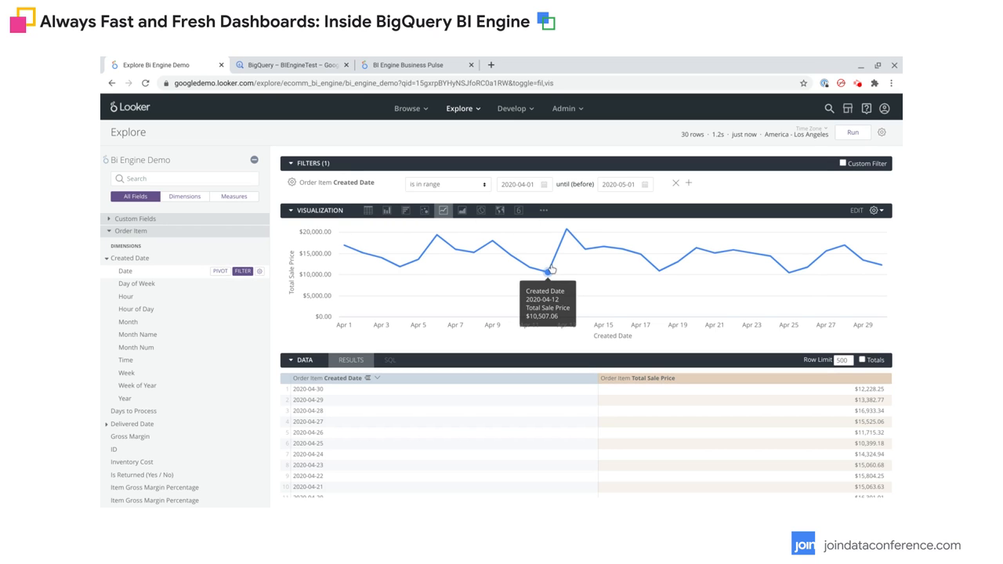
{"action": "mouse_move", "coordinate": [623, 250]}
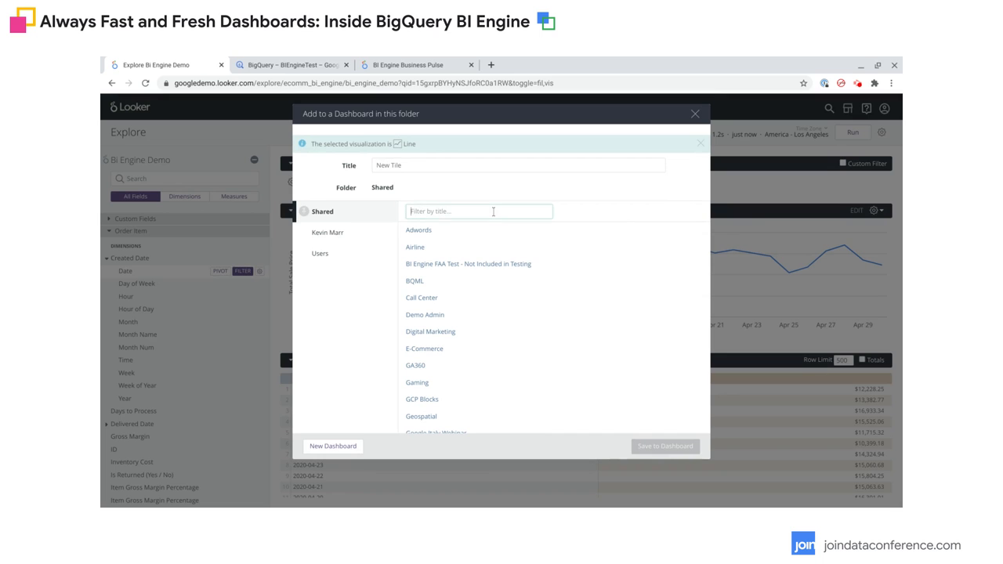
Step: Save the line chart to the 'BI Engine Business Pulse' dashboard
{"action": "type", "text": "bi engine"}
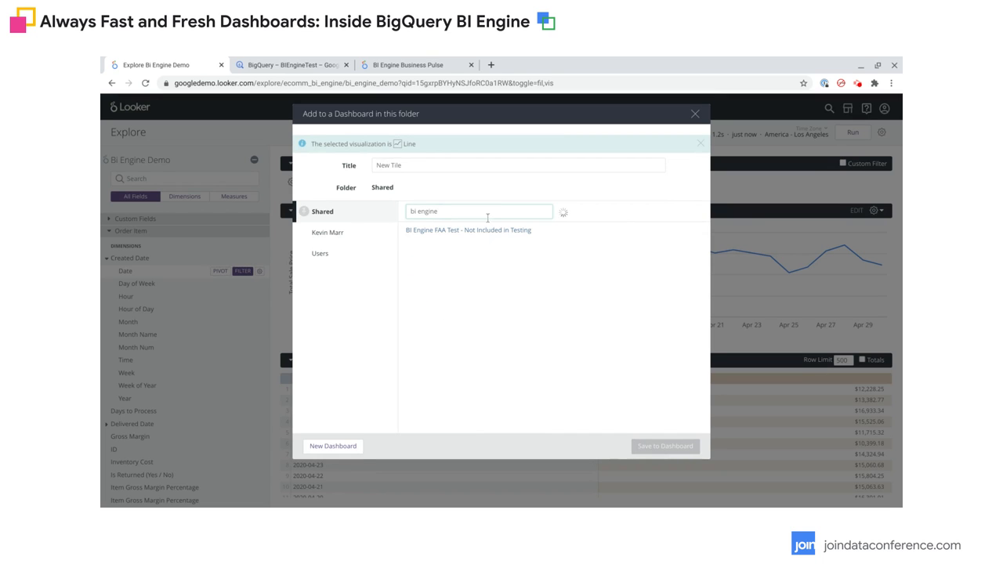
{"action": "left_click", "coordinate": [454, 246]}
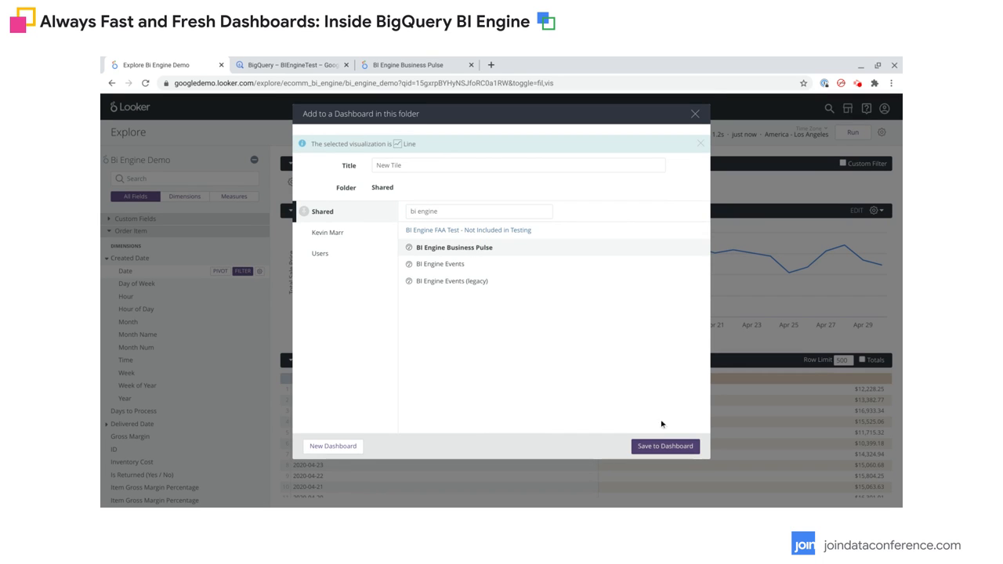
{"action": "left_click", "coordinate": [665, 446]}
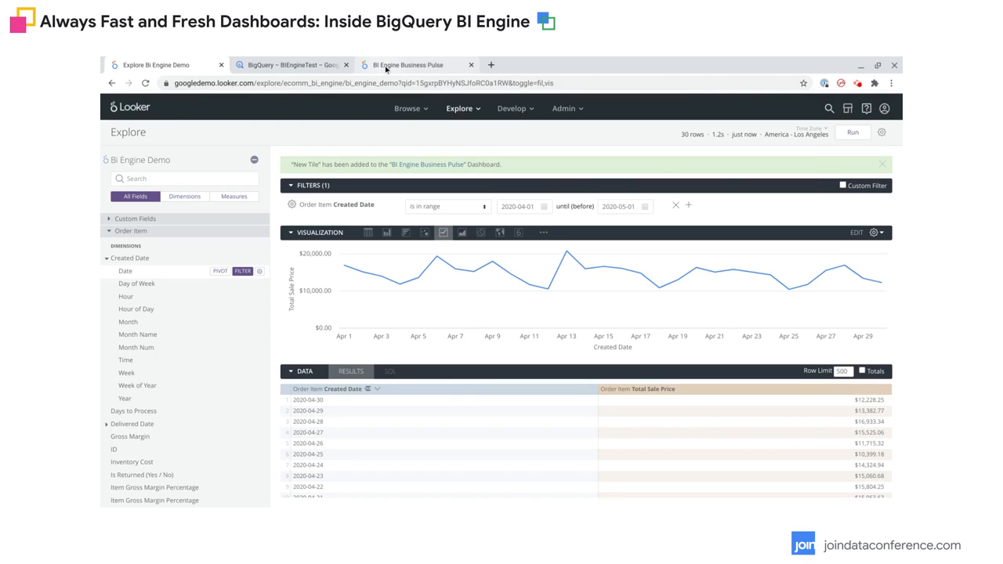
Step: Switch to the BI Engine Business Pulse dashboard and scroll down to the new sale price tile
{"action": "left_click", "coordinate": [407, 65]}
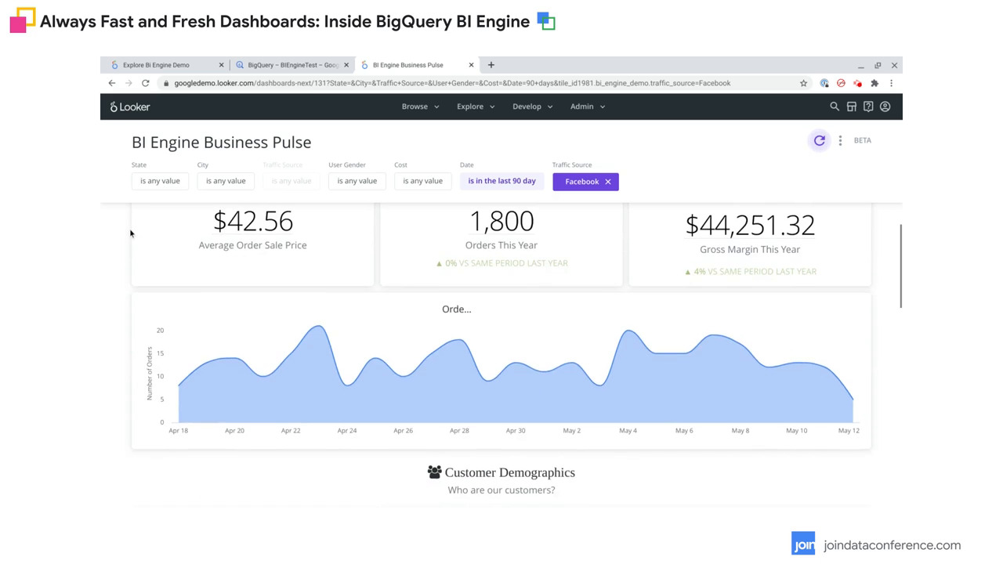
{"action": "scroll", "scroll_direction": "down", "scroll_amount": 3}
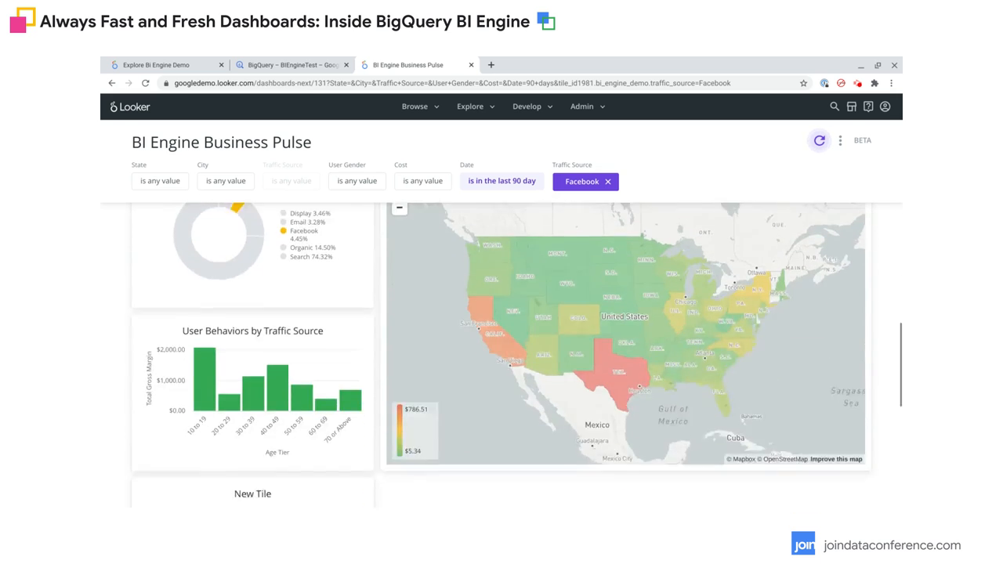
{"action": "scroll", "scroll_direction": "down", "scroll_amount": 3}
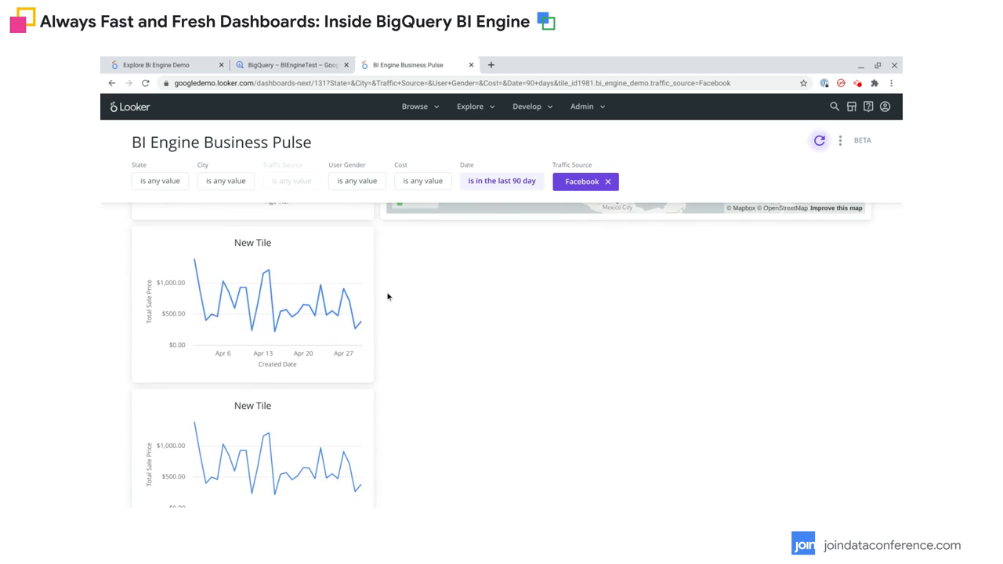
{"action": "scroll", "scroll_direction": "down", "scroll_amount": 3}
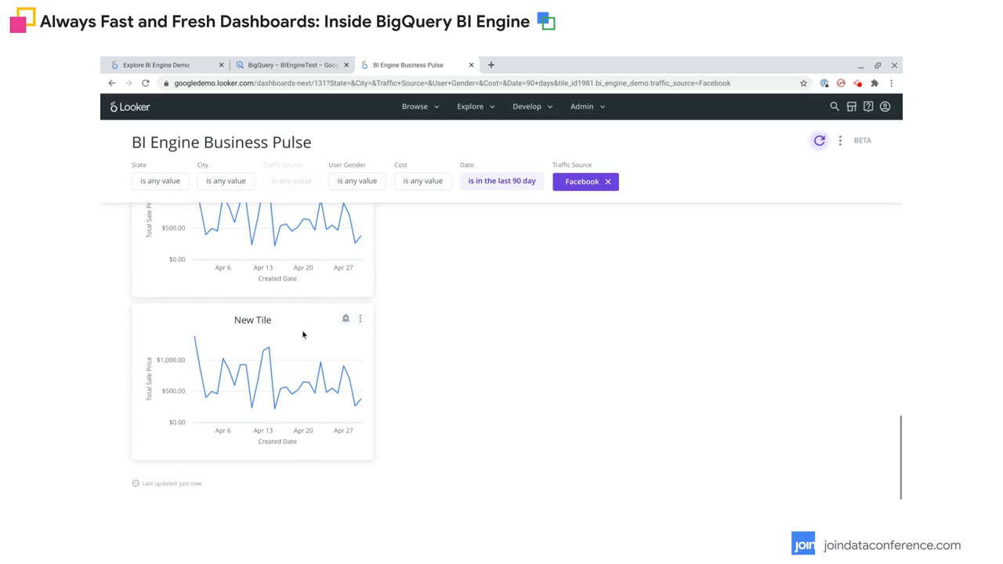
{"action": "mouse_move", "coordinate": [444, 297]}
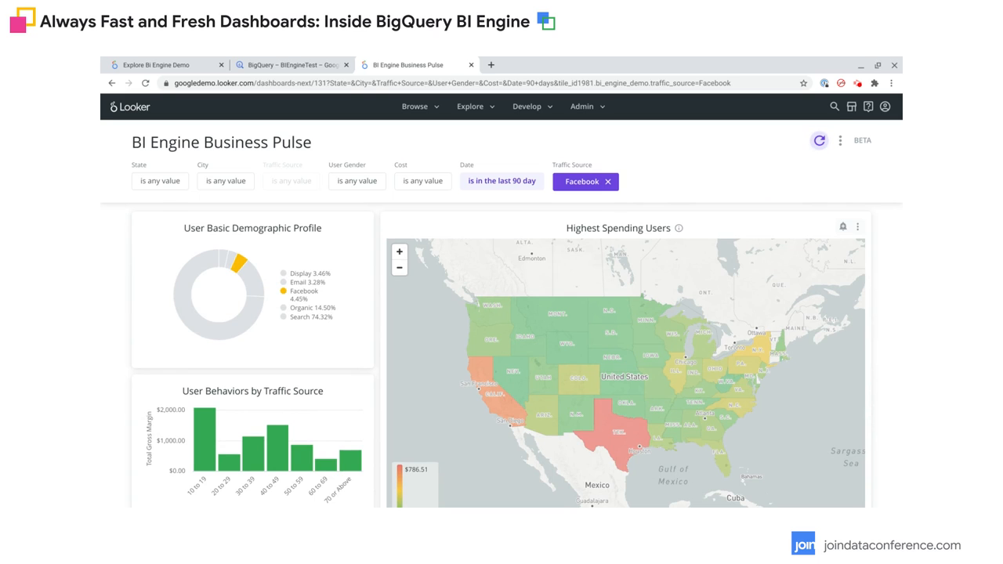
{"action": "mouse_move", "coordinate": [294, 350]}
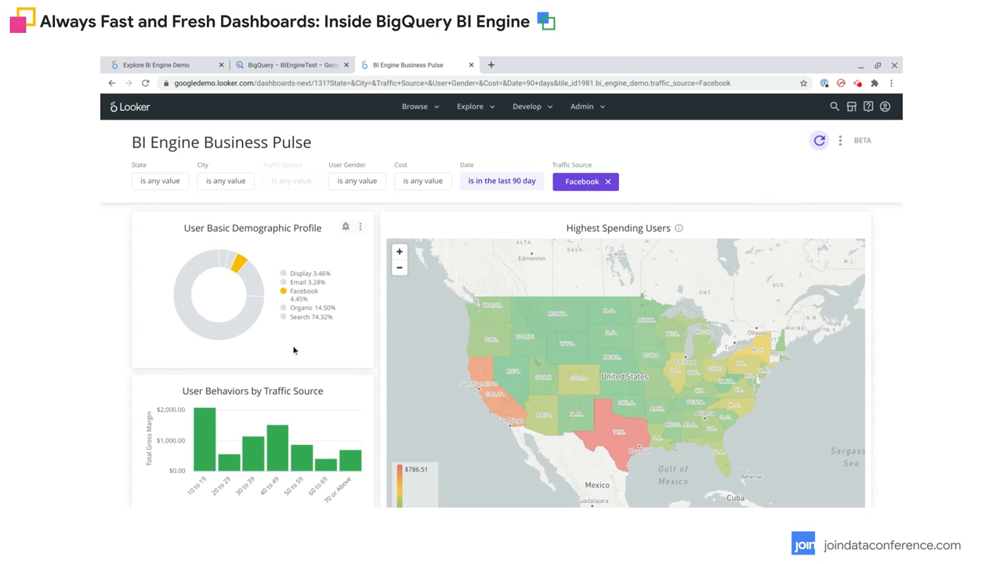
{"action": "mouse_move", "coordinate": [495, 362]}
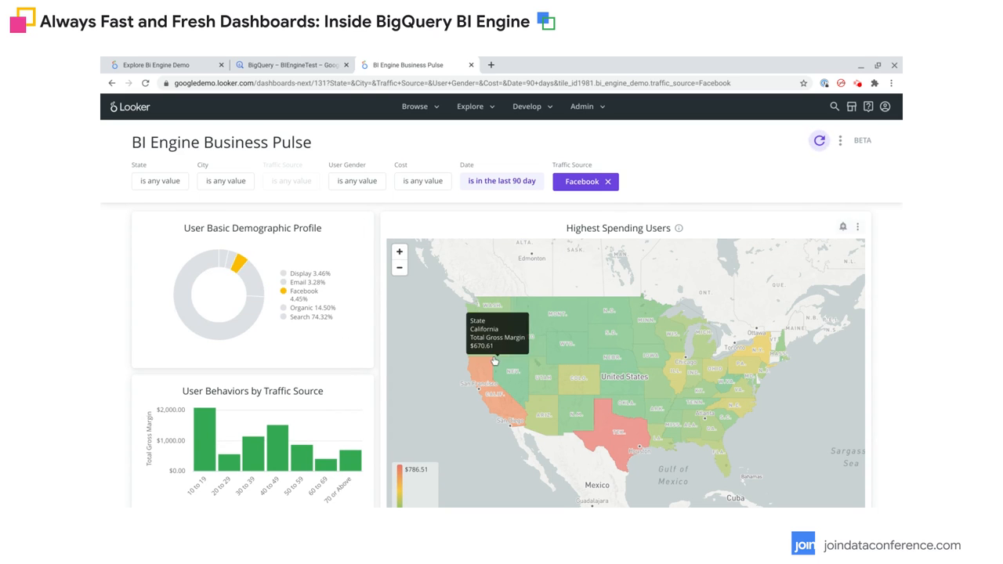
{"action": "mouse_move", "coordinate": [243, 278]}
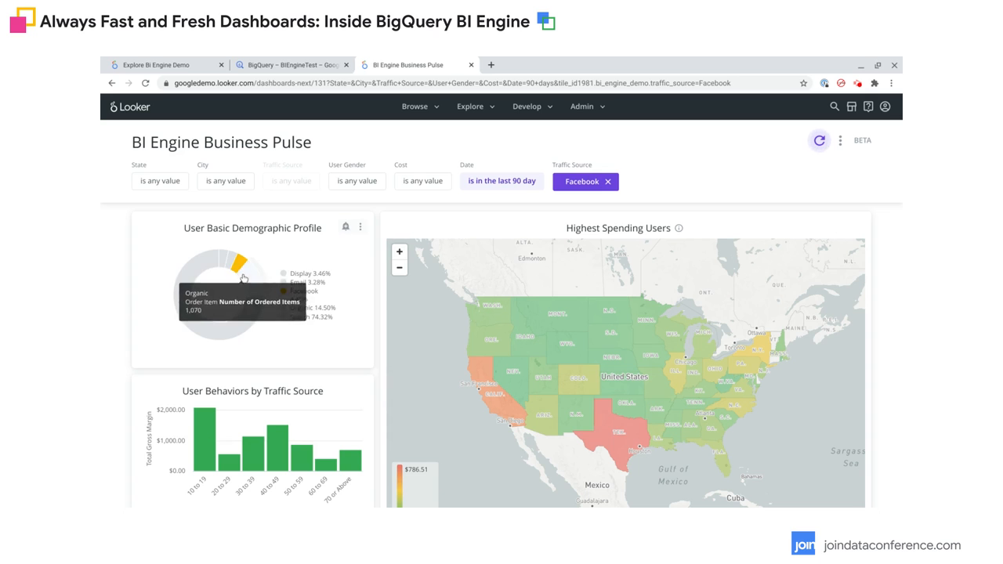
Step: Clear the Facebook Traffic Source filter so all sources show, including $45.87 average order price
{"action": "left_click", "coordinate": [241, 261]}
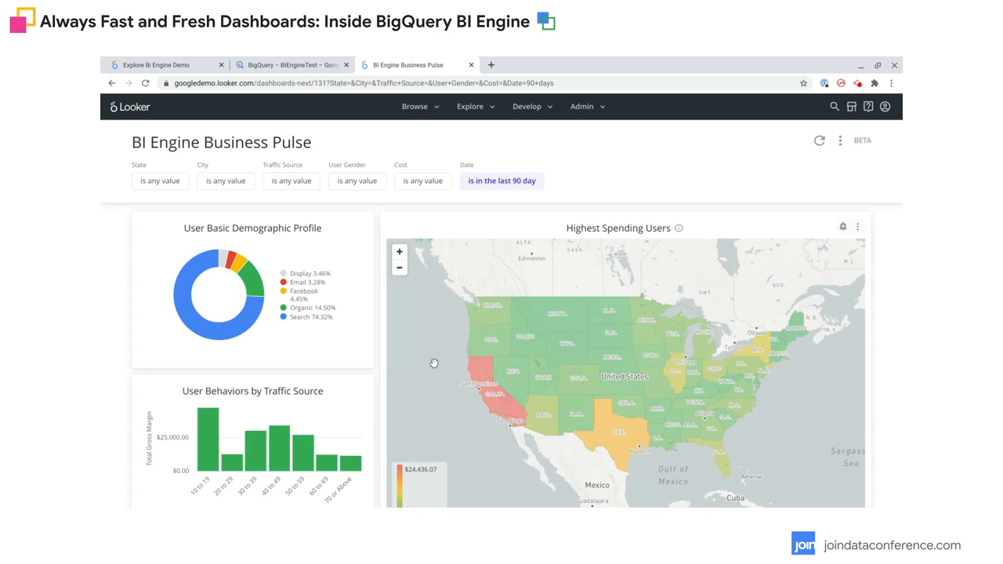
{"action": "mouse_move", "coordinate": [271, 270]}
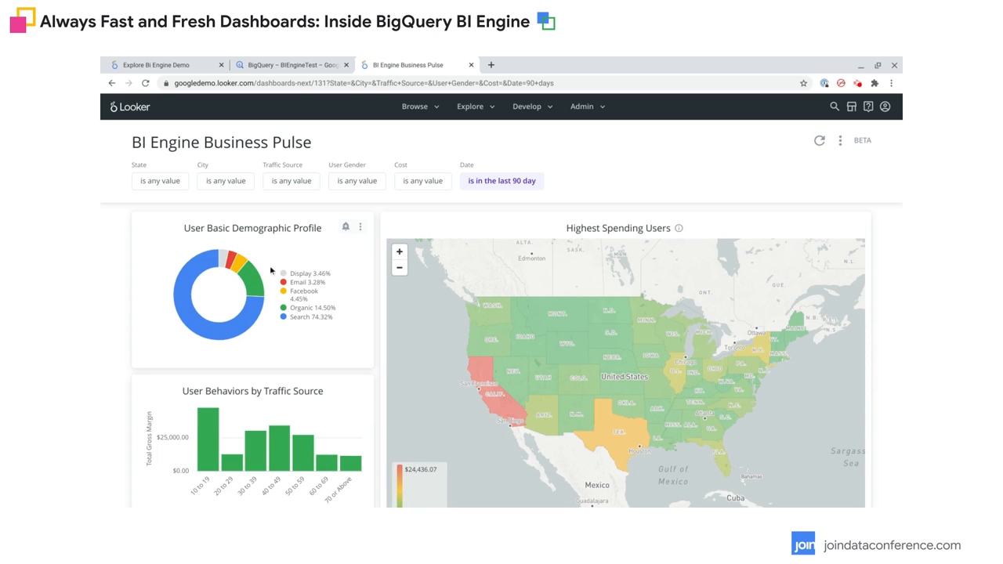
{"action": "scroll", "scroll_direction": "down", "scroll_amount": 3}
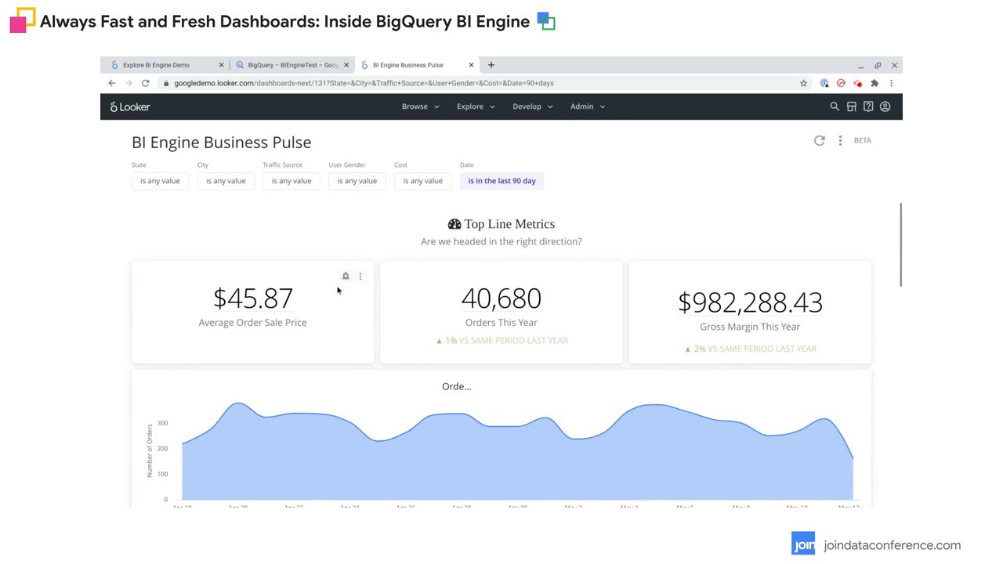
{"action": "mouse_move", "coordinate": [343, 221]}
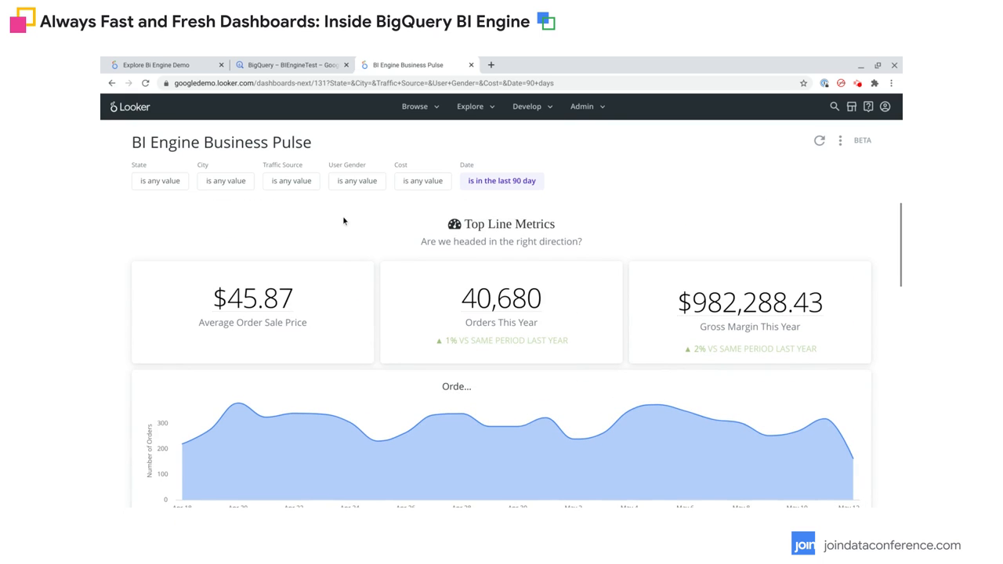
{"action": "left_click", "coordinate": [225, 180]}
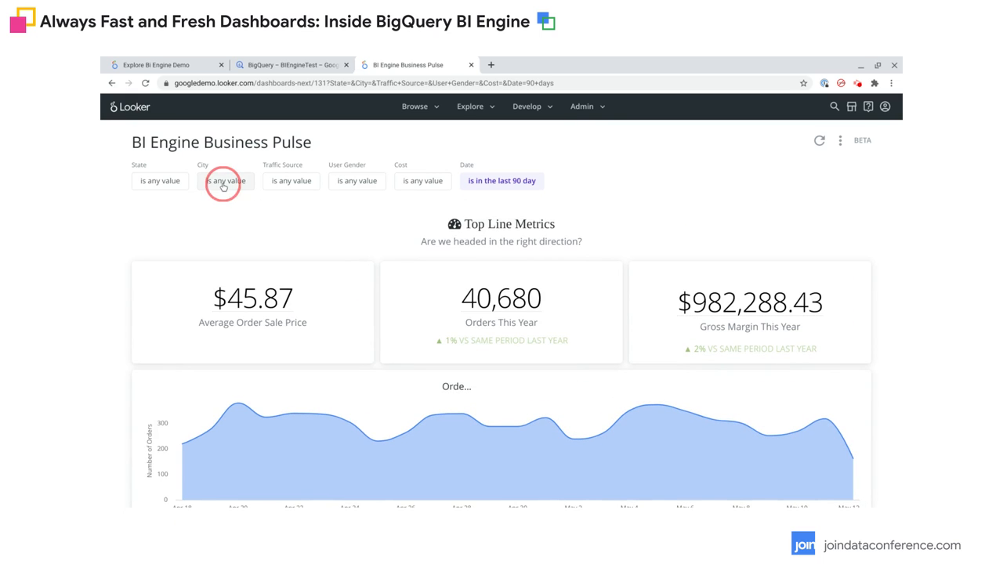
{"action": "left_click", "coordinate": [226, 180]}
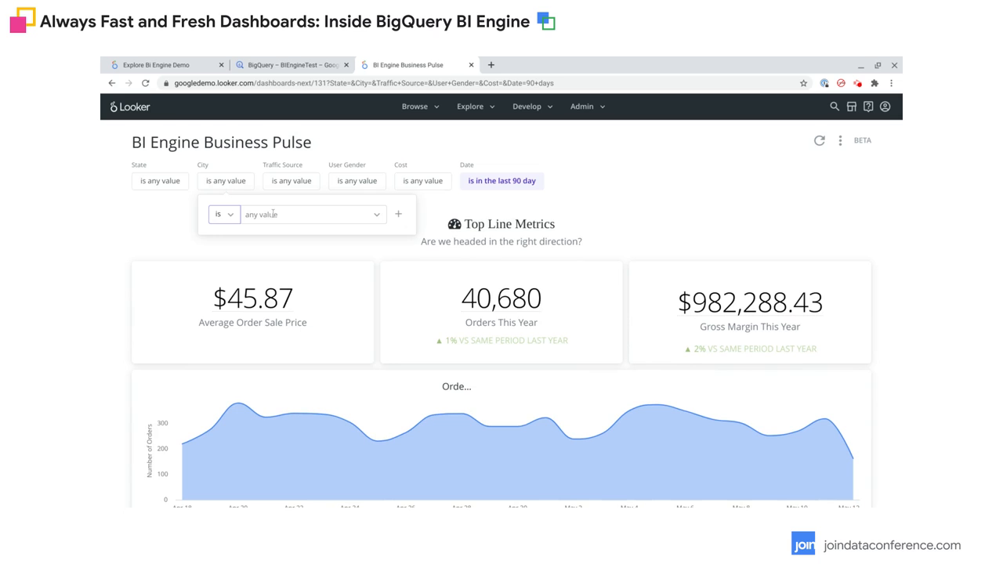
{"action": "left_click", "coordinate": [309, 214]}
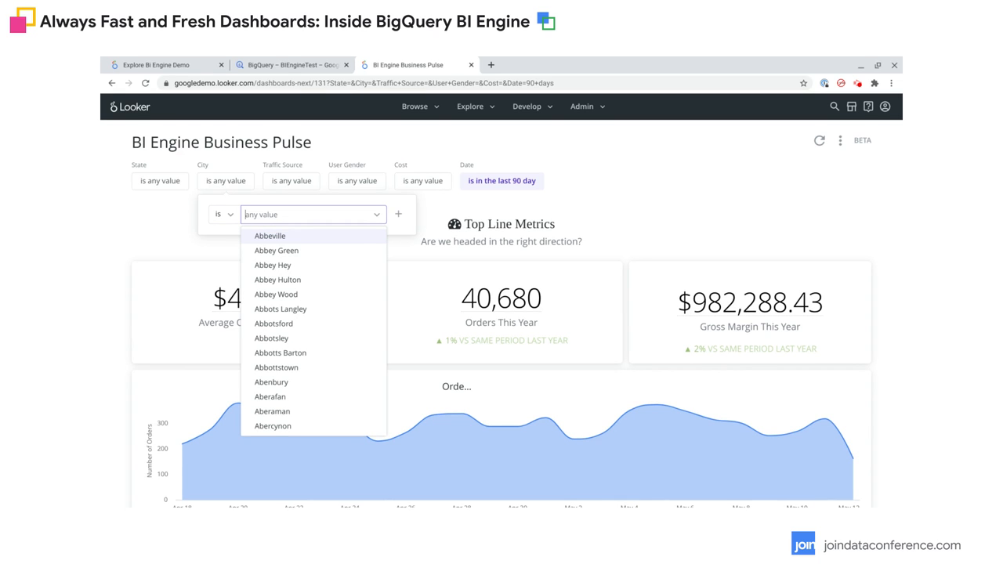
{"action": "type", "text": "San"}
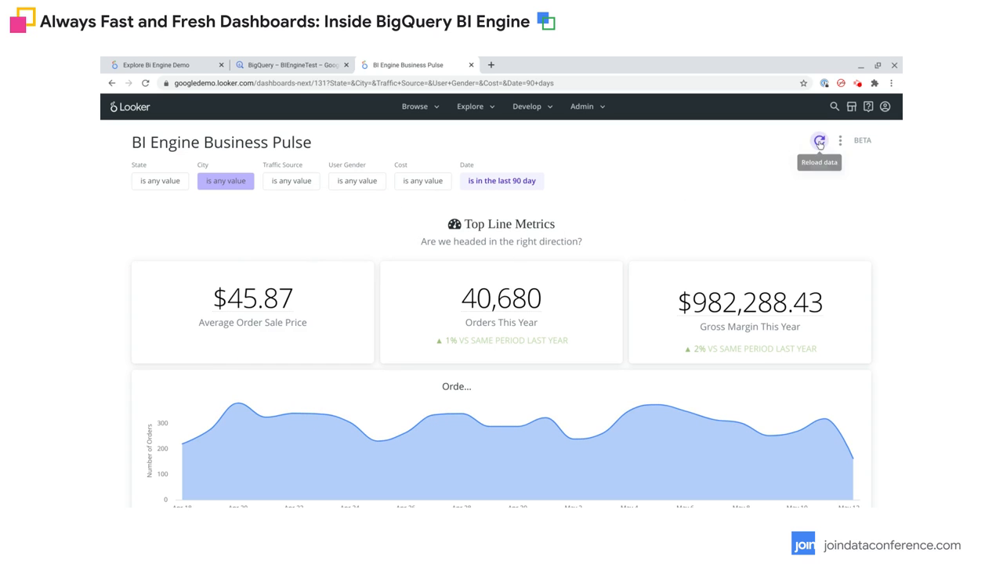
{"action": "left_click", "coordinate": [819, 141]}
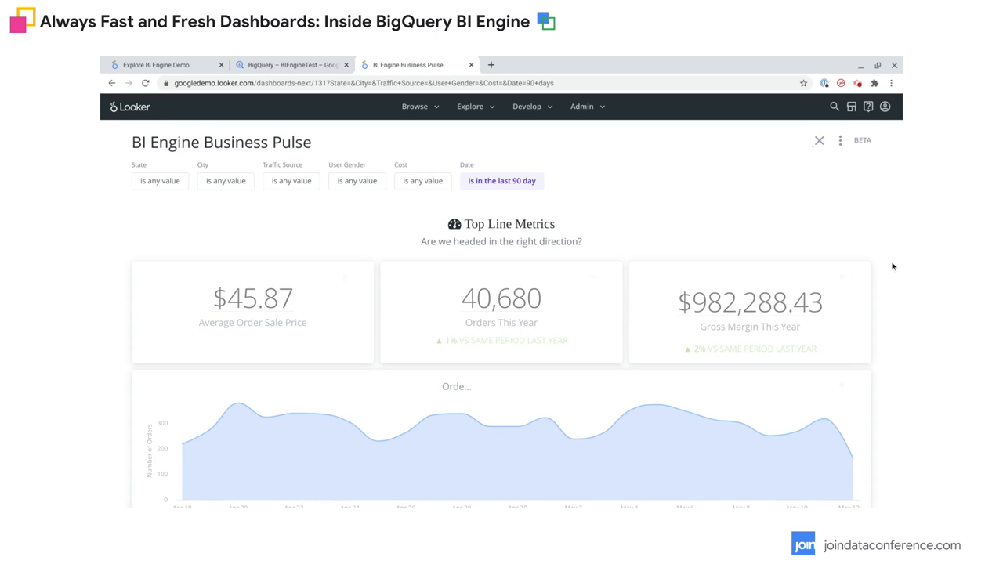
{"action": "left_click", "coordinate": [819, 140]}
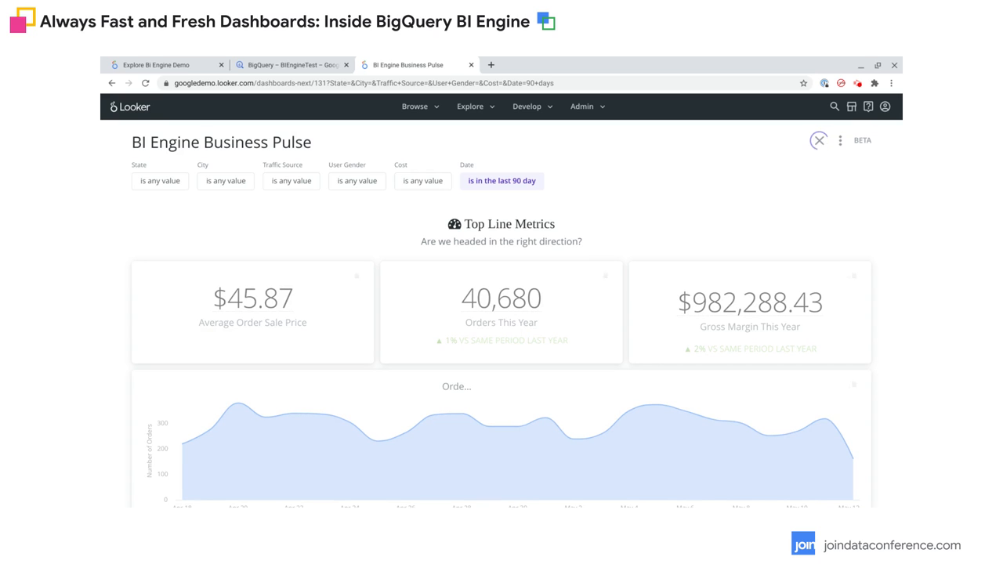
{"action": "left_click", "coordinate": [819, 140]}
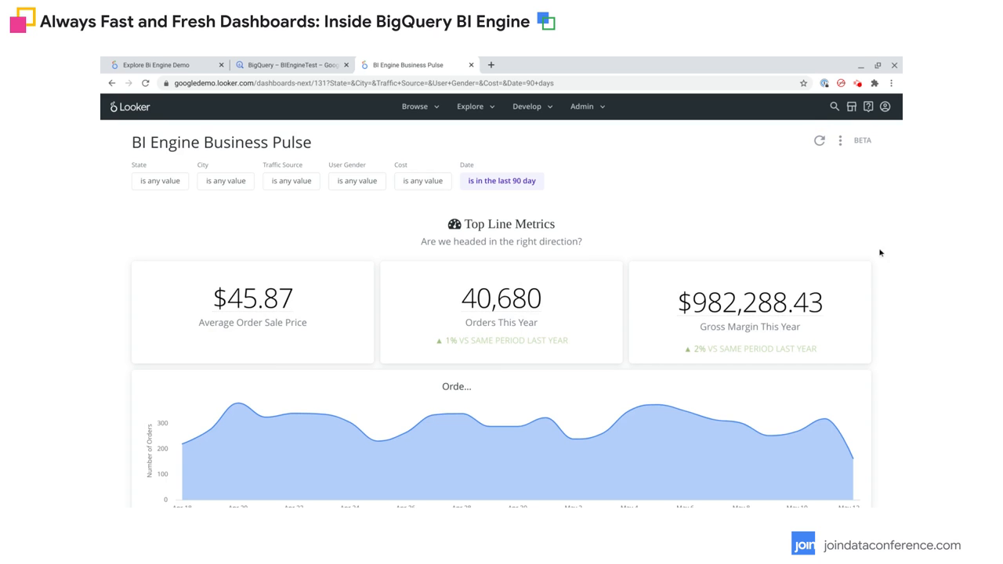
{"action": "scroll", "scroll_direction": "down", "scroll_amount": 3}
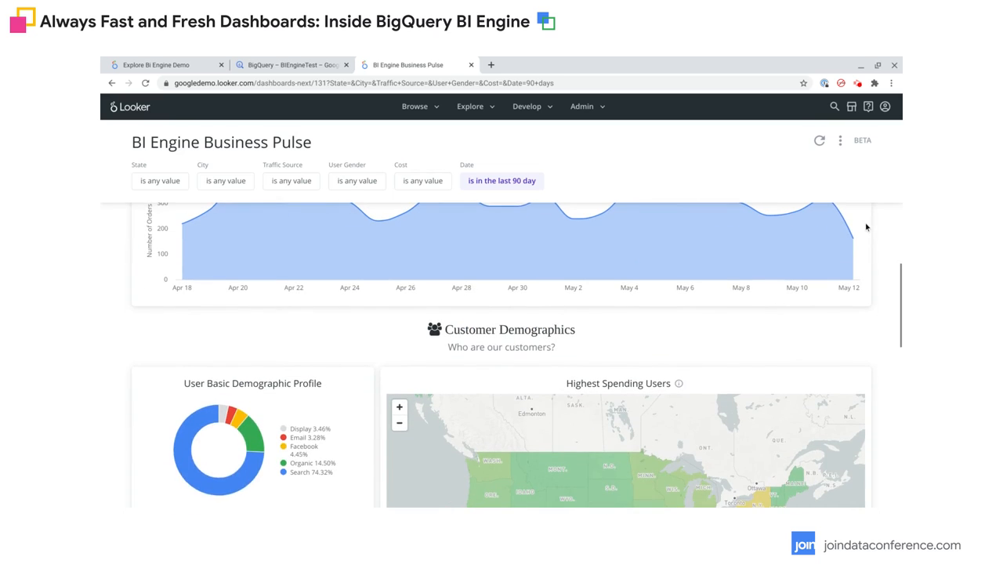